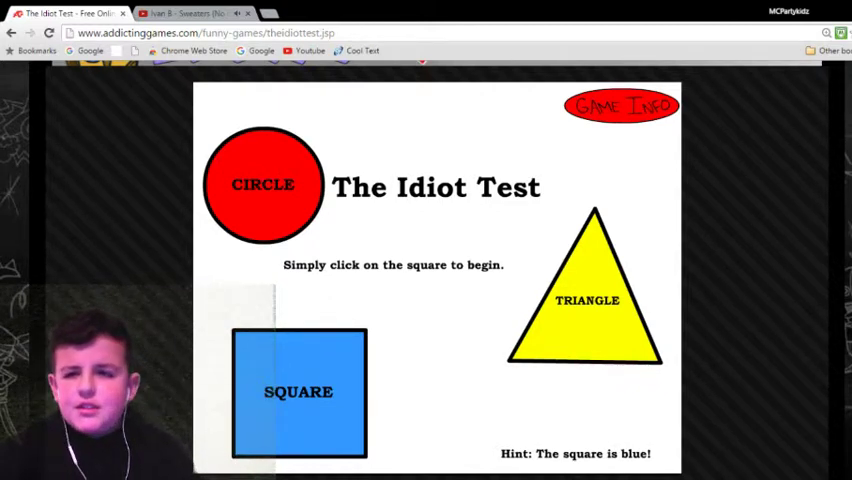
# Begin the test from the title screen so the big-red-button question appears
pyautogui.scroll(-3)
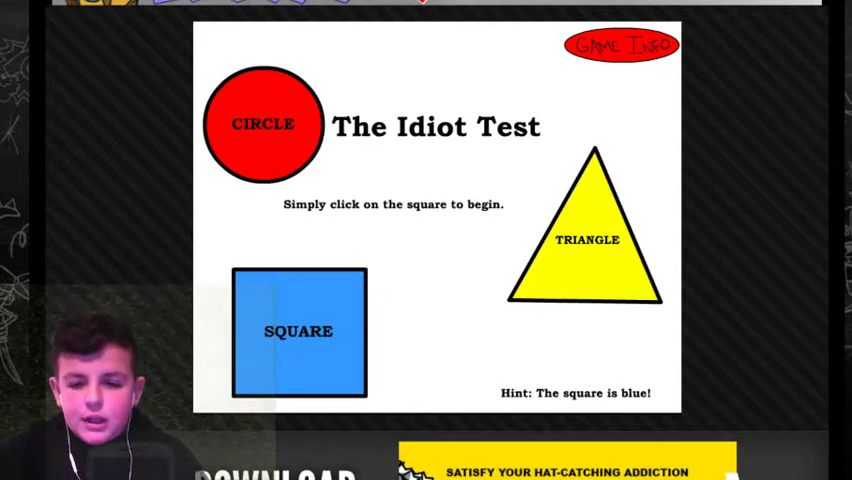
pyautogui.moveTo(318, 257)
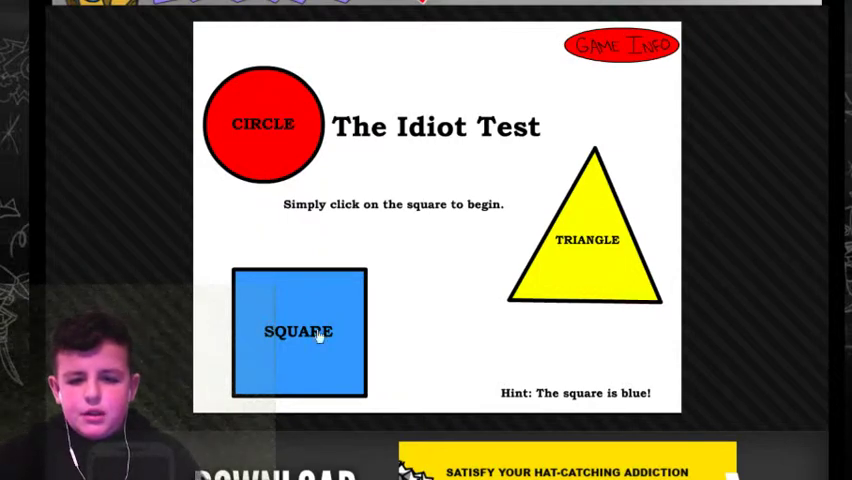
pyautogui.click(298, 331)
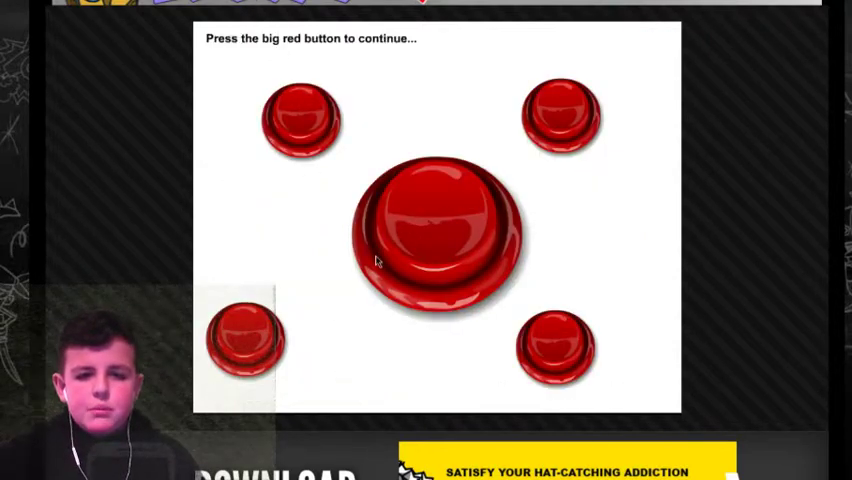
# Answer the big red button and rectangle puzzles, then hit the red button and fail
pyautogui.click(436, 230)
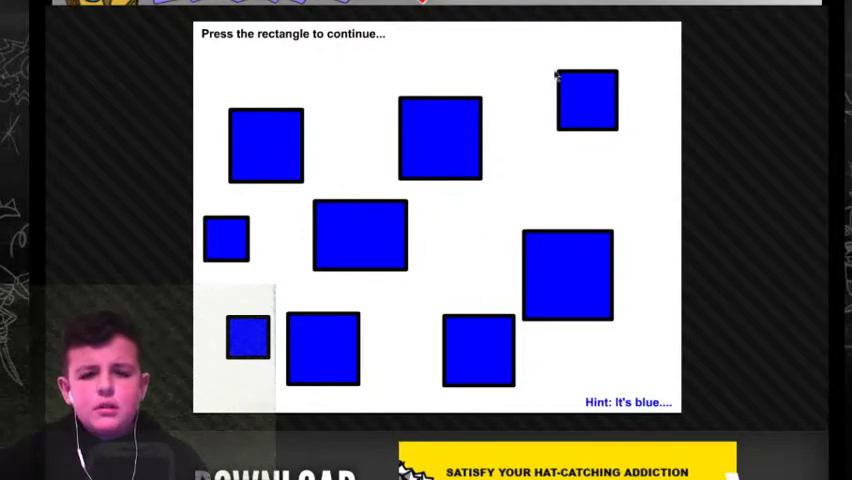
pyautogui.moveTo(573, 258)
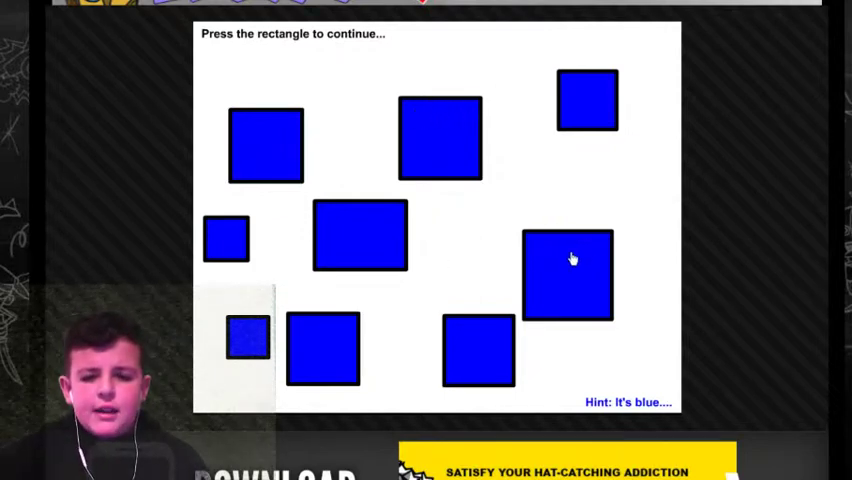
pyautogui.click(573, 258)
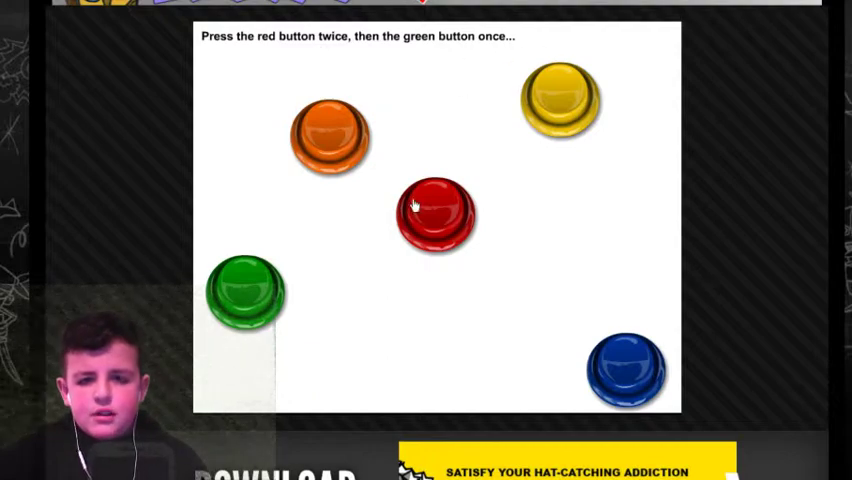
pyautogui.click(434, 212)
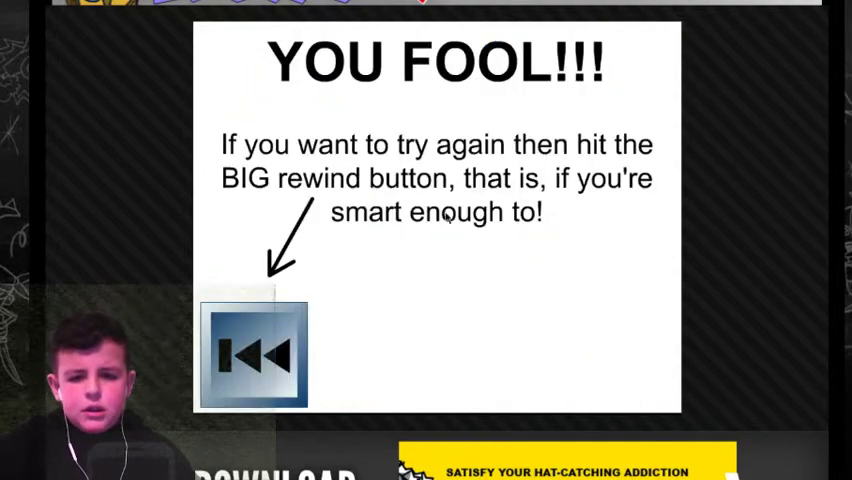
# Rewind after the YOU FOOL screen to retry the test
pyautogui.click(257, 355)
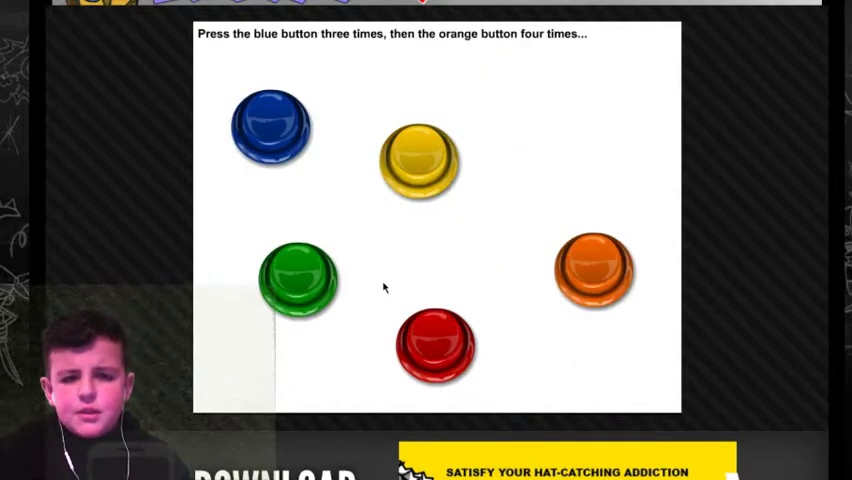
pyautogui.moveTo(419, 291)
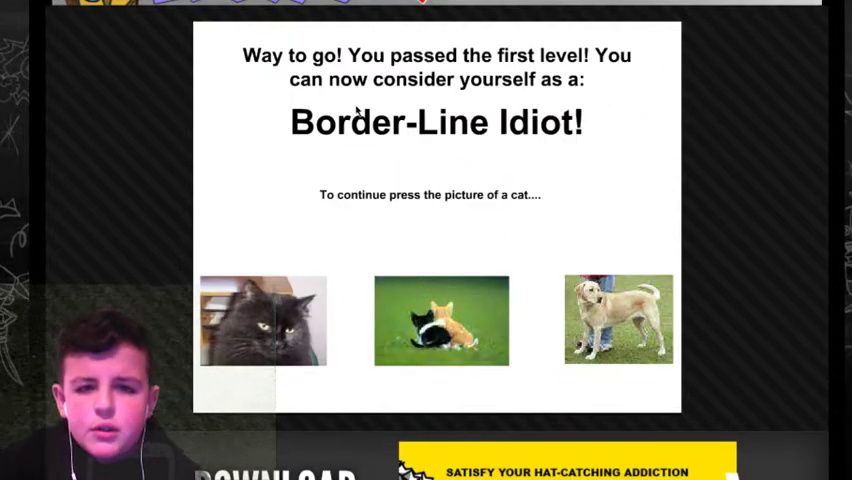
pyautogui.moveTo(405, 240)
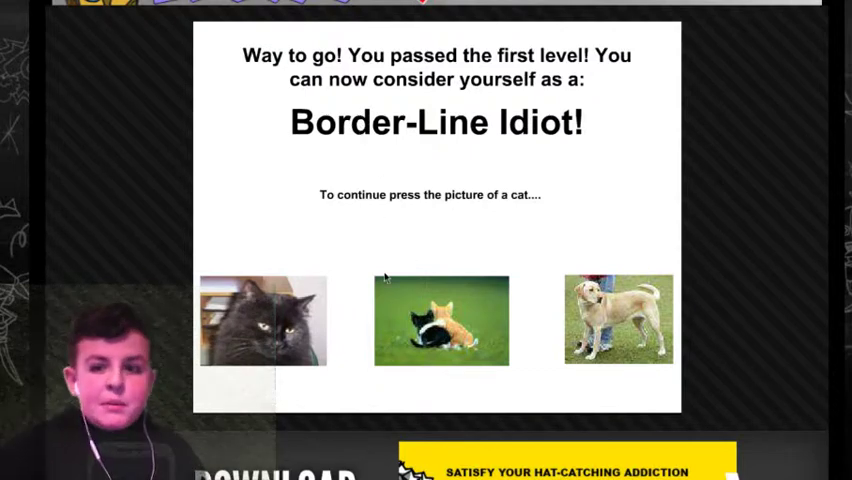
pyautogui.moveTo(511, 225)
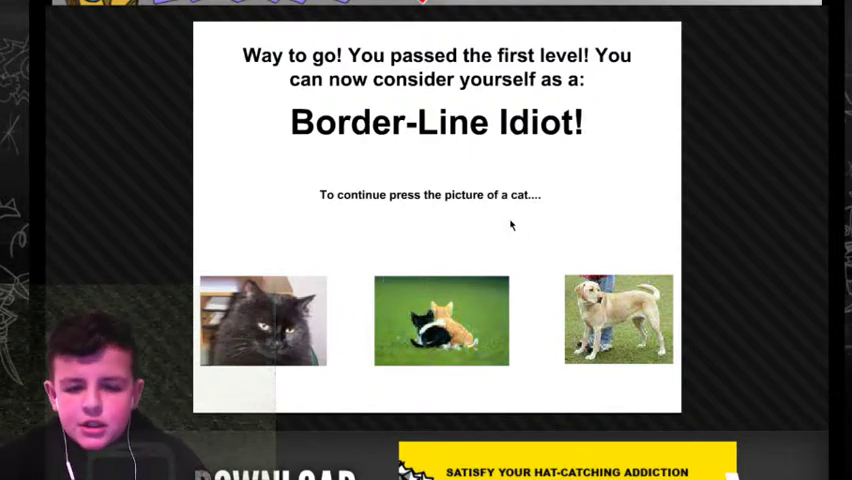
pyautogui.moveTo(329, 309)
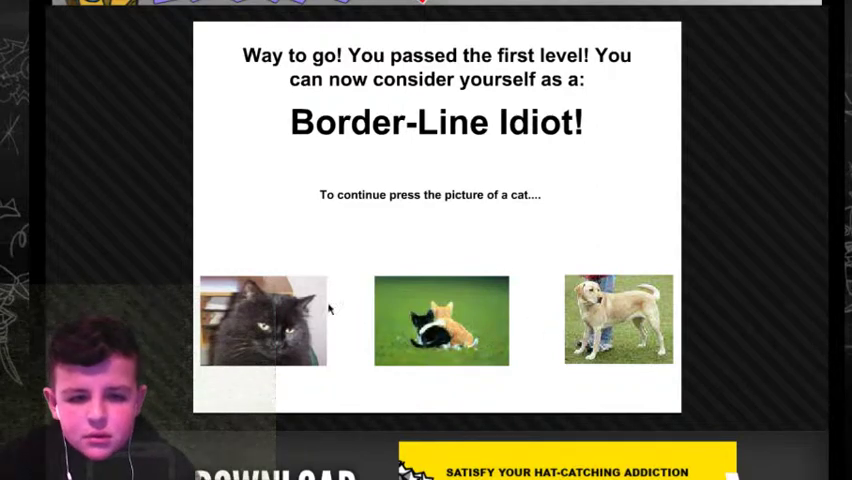
# Pick the cat picture to pass the first level with Border-Line Idiot rank
pyautogui.click(262, 320)
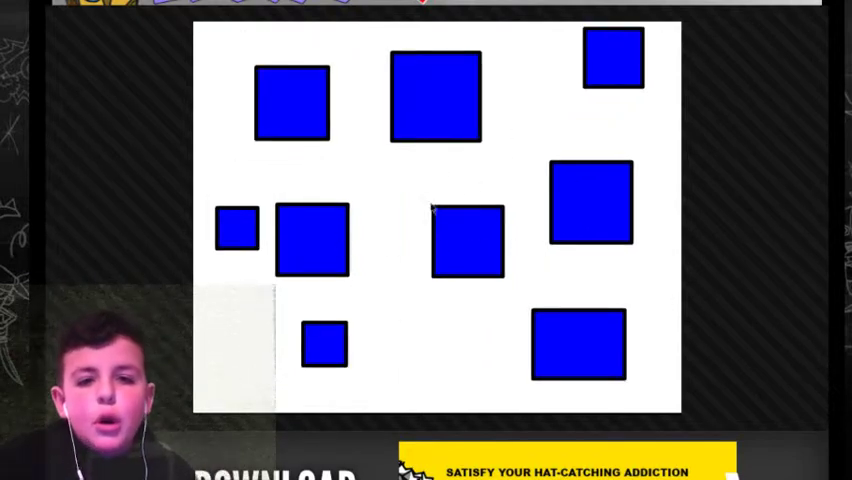
pyautogui.moveTo(505, 232)
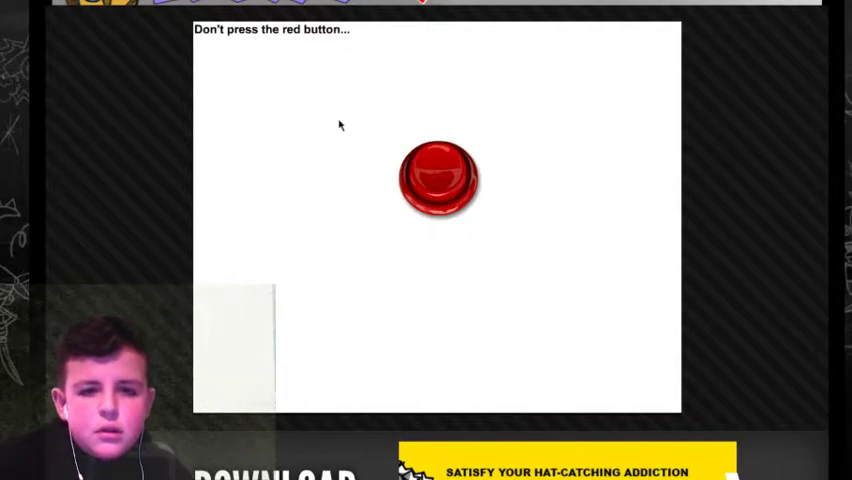
# Fail on the forbidden red button, rewind and pass the big red button again
pyautogui.click(437, 178)
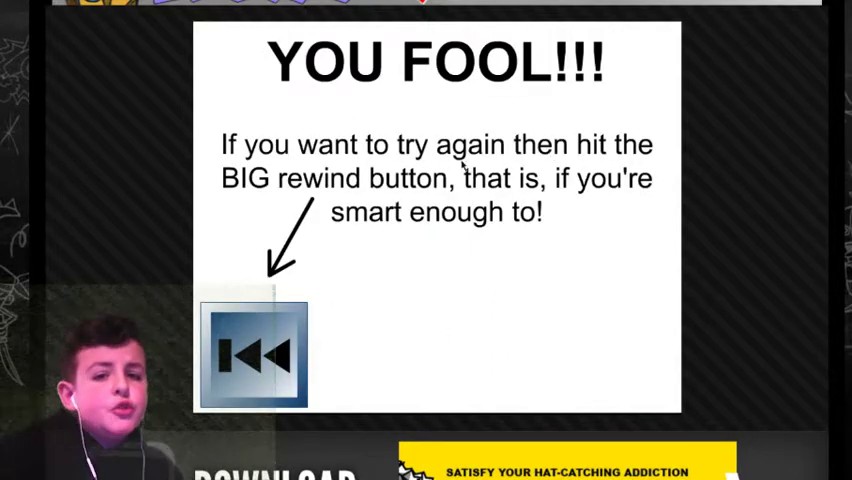
pyautogui.click(254, 355)
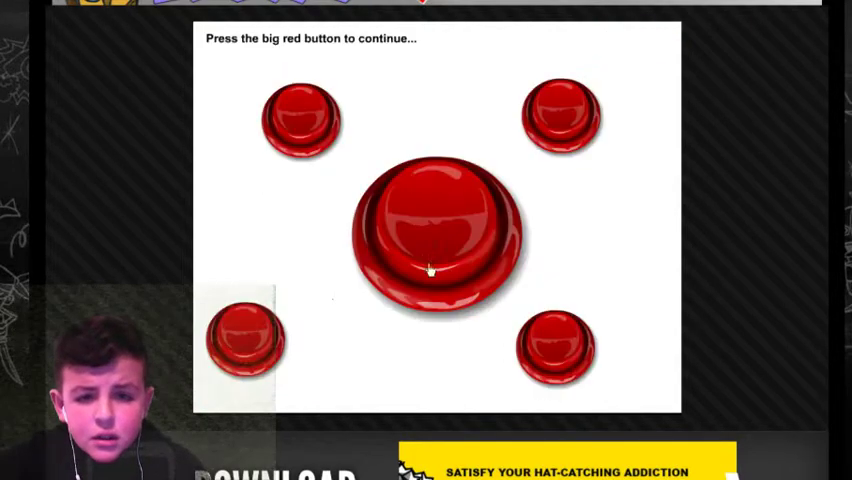
pyautogui.click(434, 230)
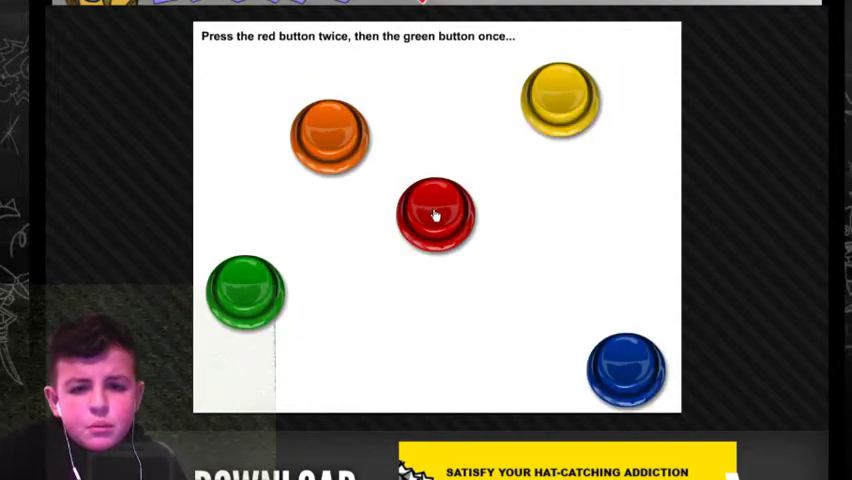
# Replay the red and orange button puzzles until the game returns to the title screen
pyautogui.click(435, 210)
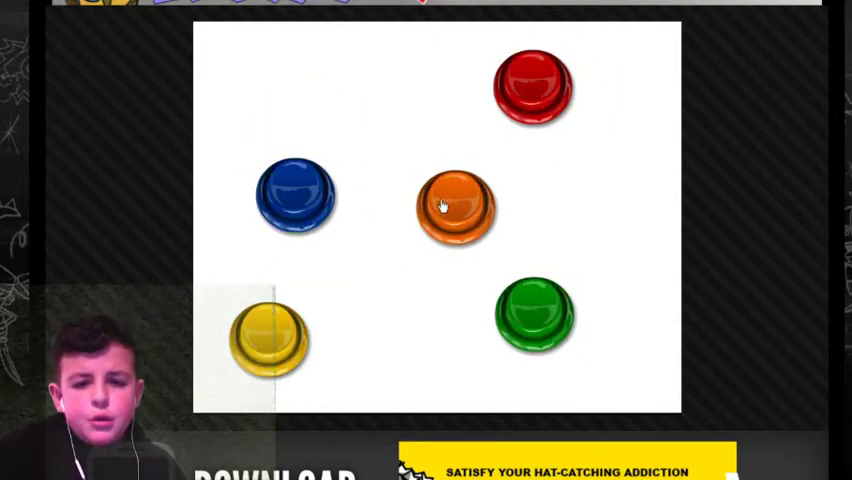
pyautogui.click(455, 200)
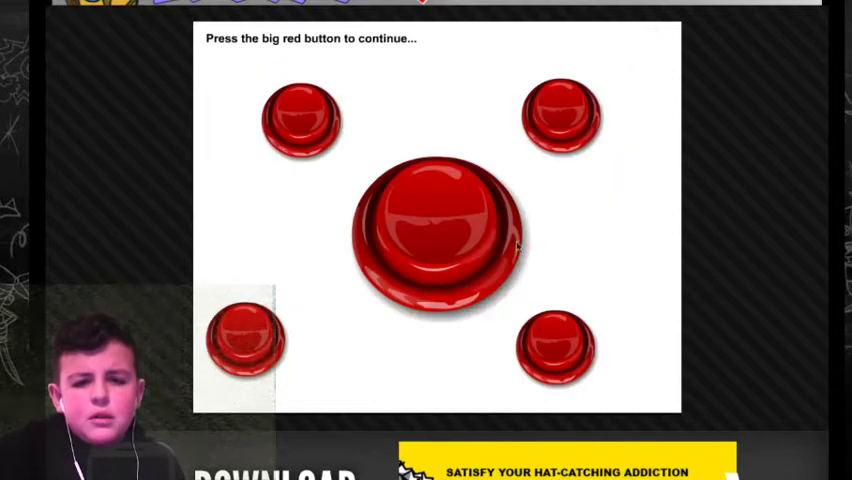
pyautogui.click(435, 235)
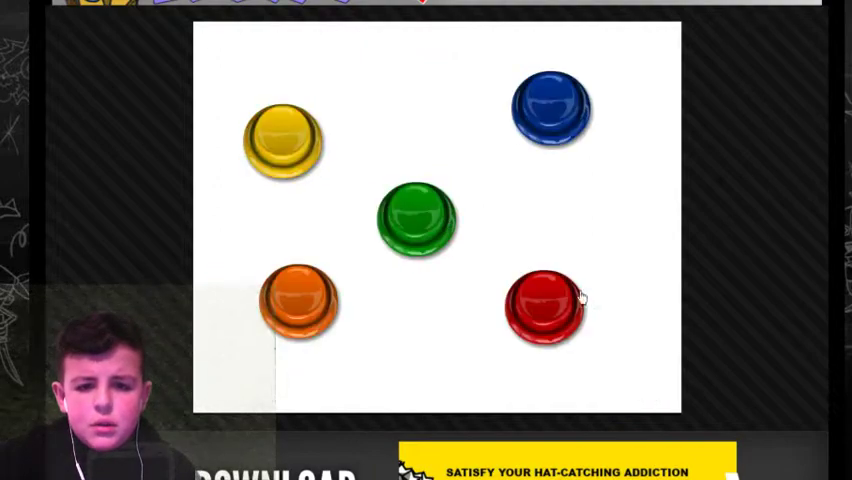
pyautogui.click(545, 307)
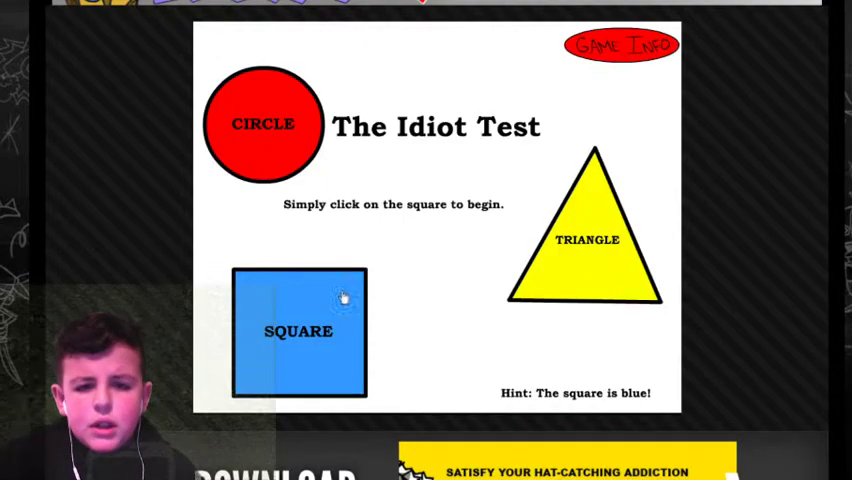
# Restart the test and answer the red and orange button puzzles
pyautogui.click(298, 331)
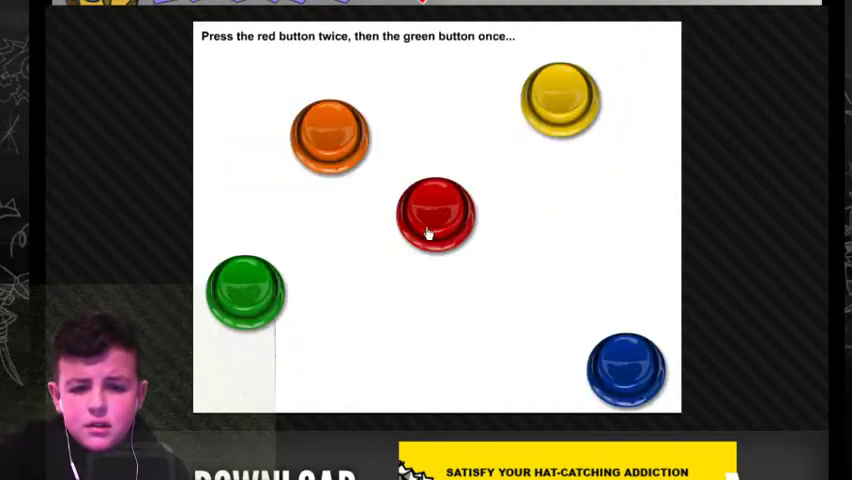
pyautogui.click(434, 213)
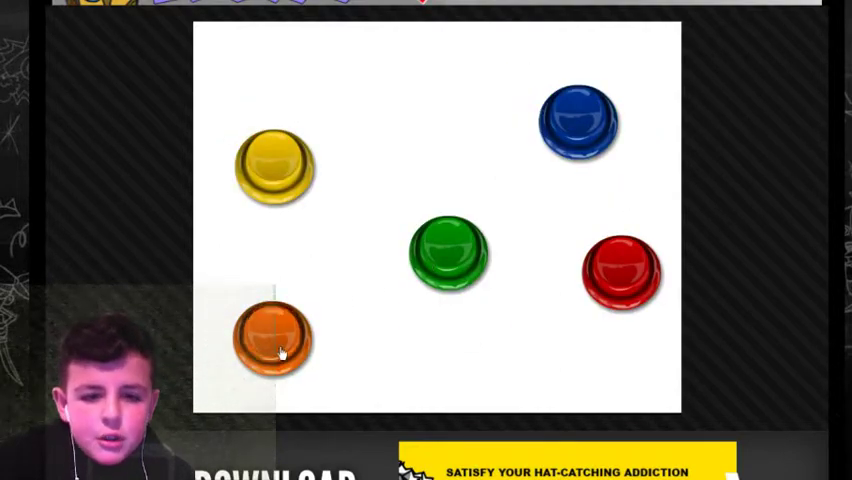
pyautogui.click(275, 338)
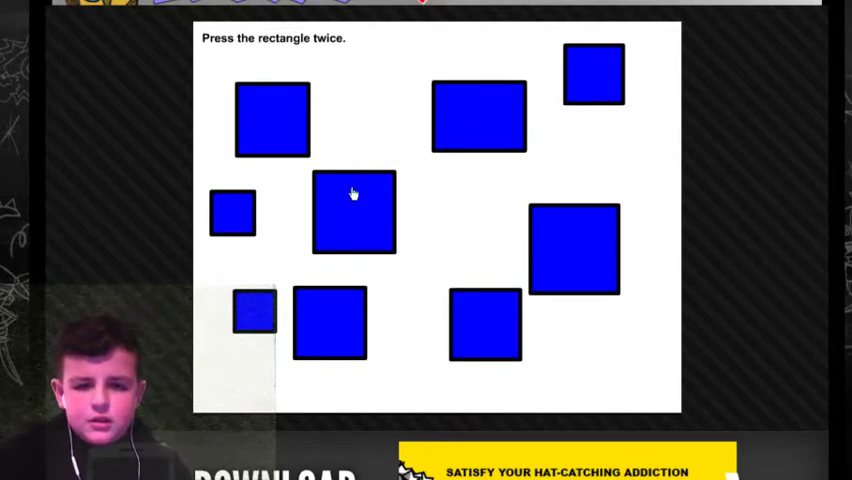
pyautogui.moveTo(412, 310)
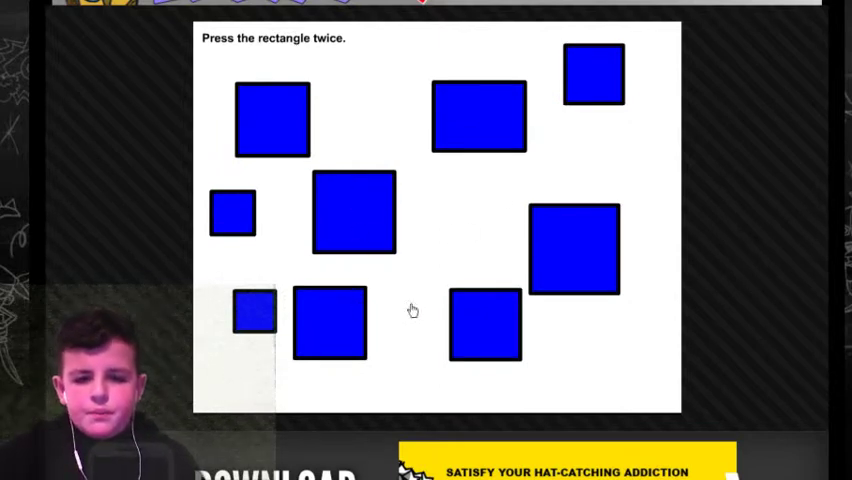
pyautogui.moveTo(449, 279)
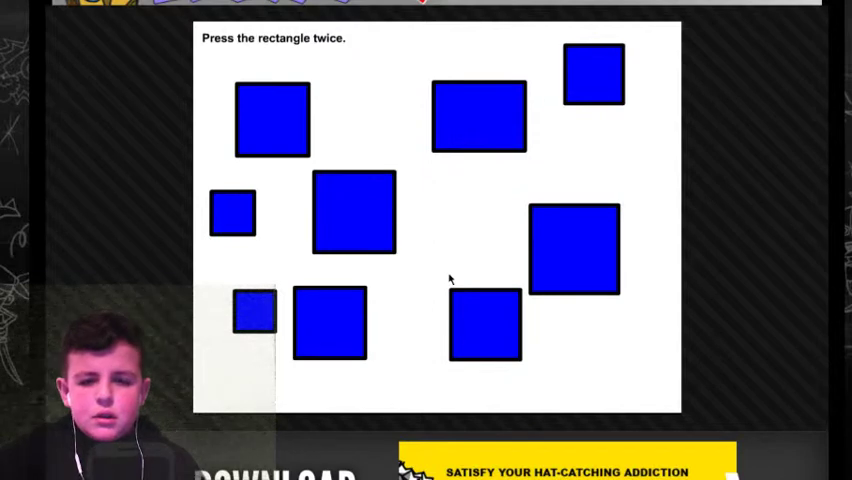
pyautogui.moveTo(451, 162)
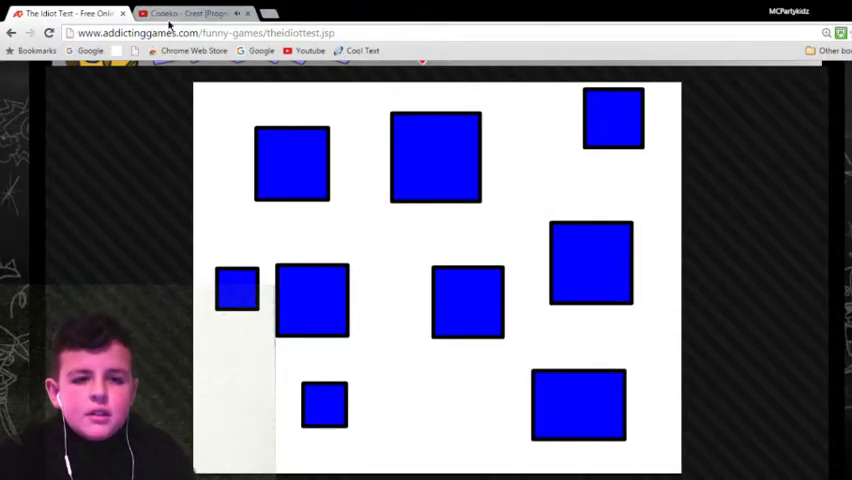
# Switch to the YouTube playlist tab and start the next song
pyautogui.click(190, 13)
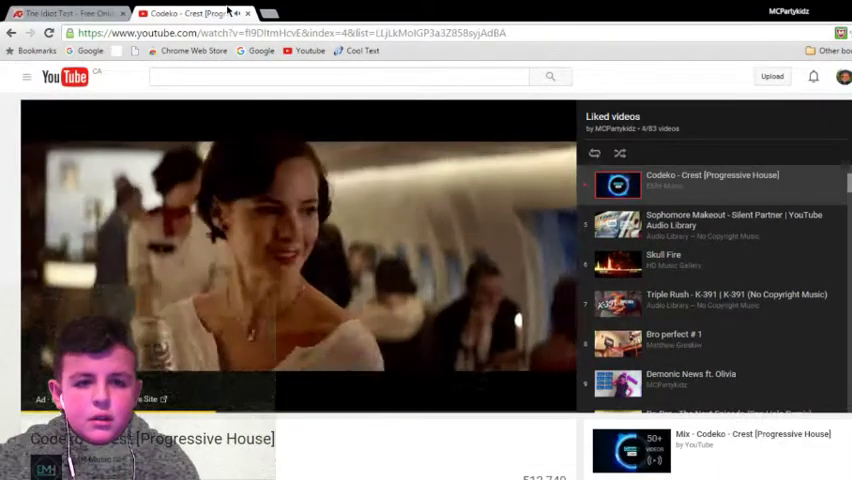
pyautogui.click(65, 13)
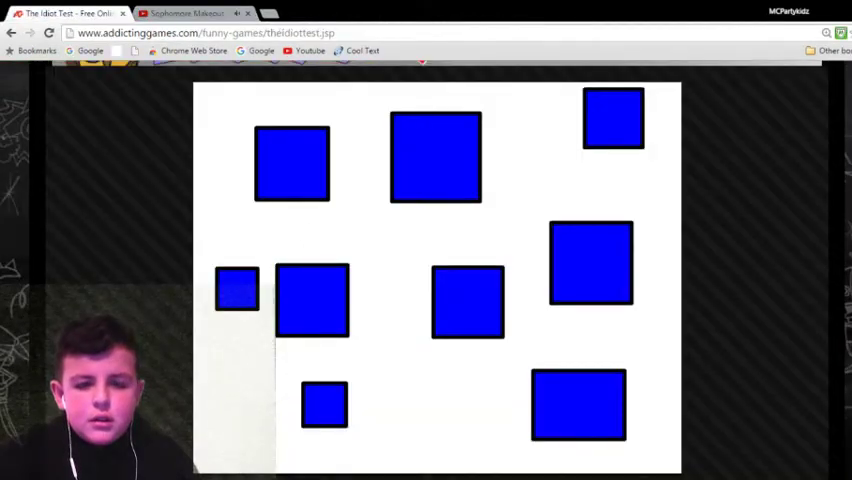
pyautogui.moveTo(591, 162)
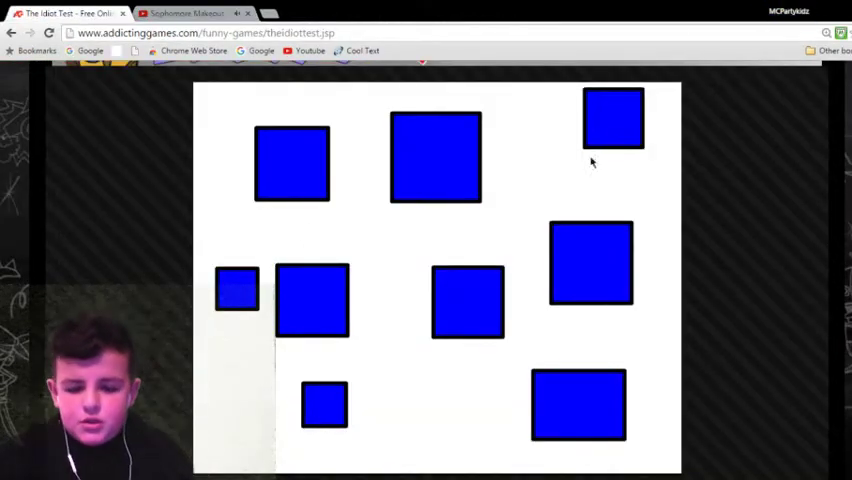
pyautogui.scroll(-3)
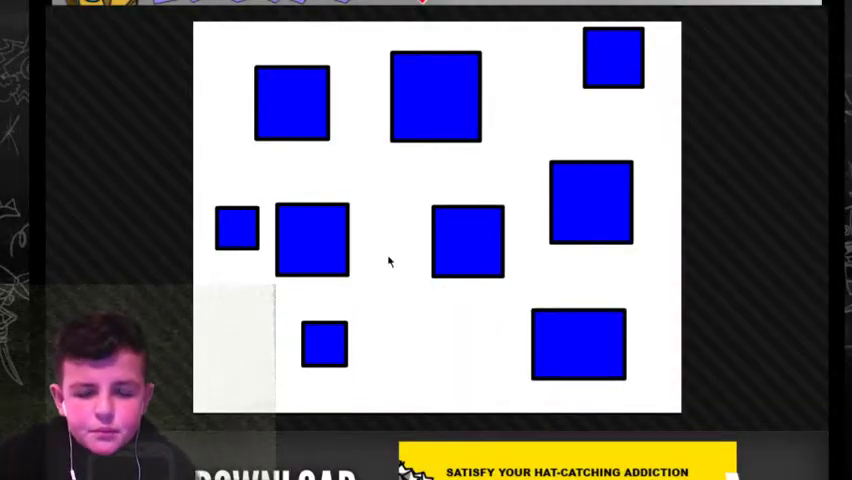
pyautogui.moveTo(540, 122)
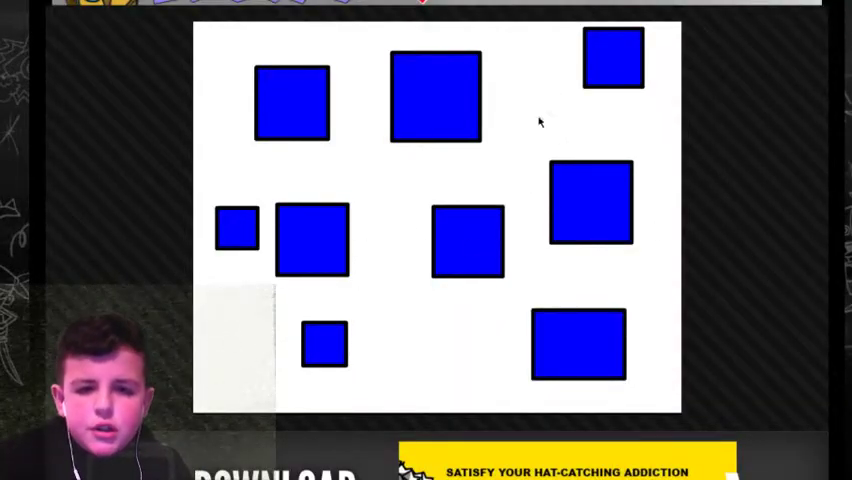
pyautogui.moveTo(610, 135)
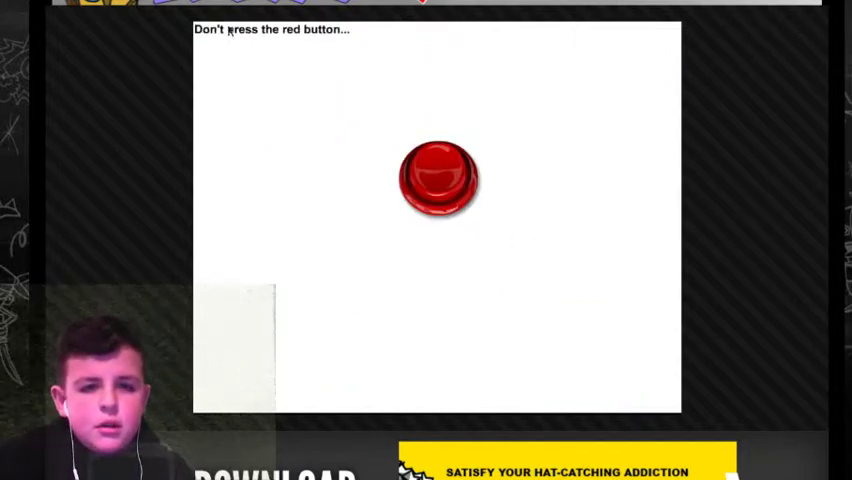
pyautogui.moveTo(337, 350)
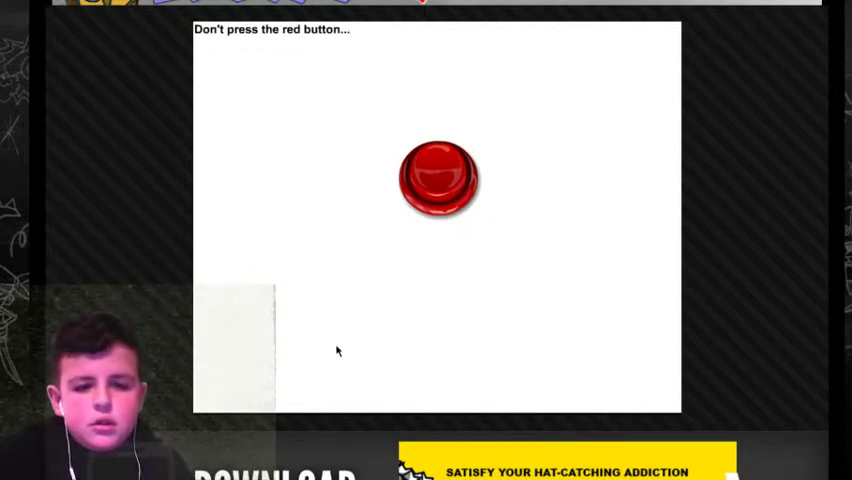
pyautogui.moveTo(447, 184)
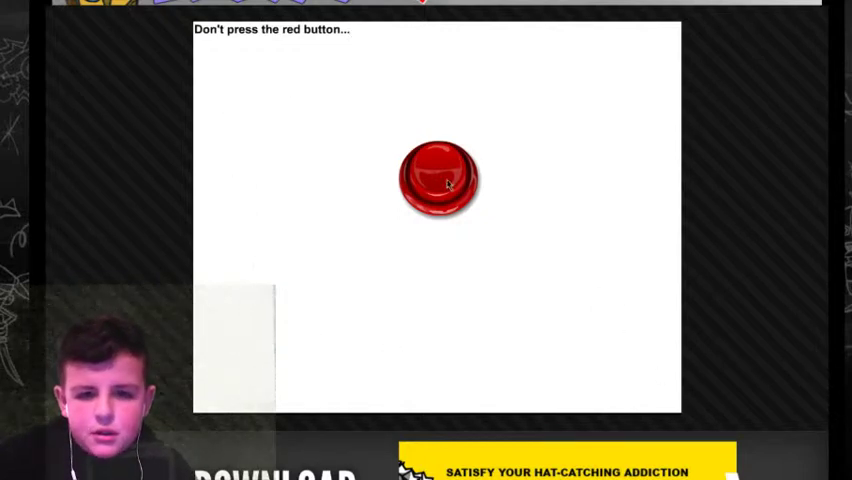
# Answer the puzzle and earn the Almost Average rank
pyautogui.click(436, 180)
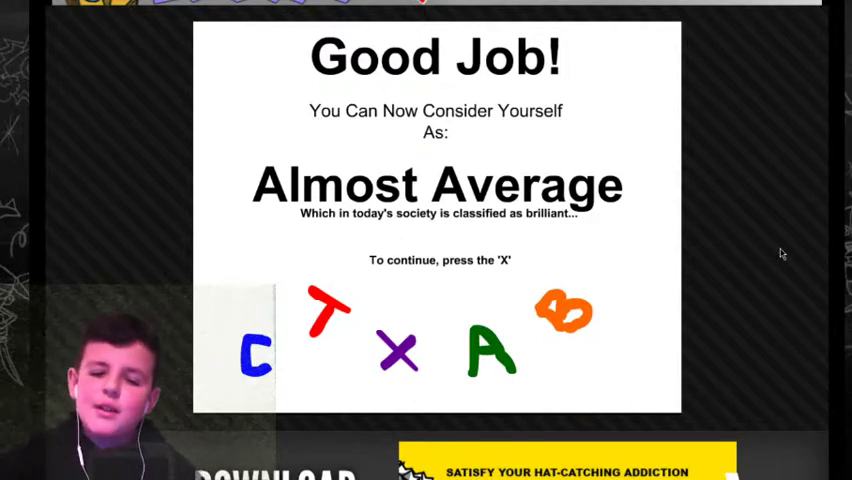
# Continue past the Almost Average screen with X to the yellow-blue-yellow puzzle
pyautogui.press('x')
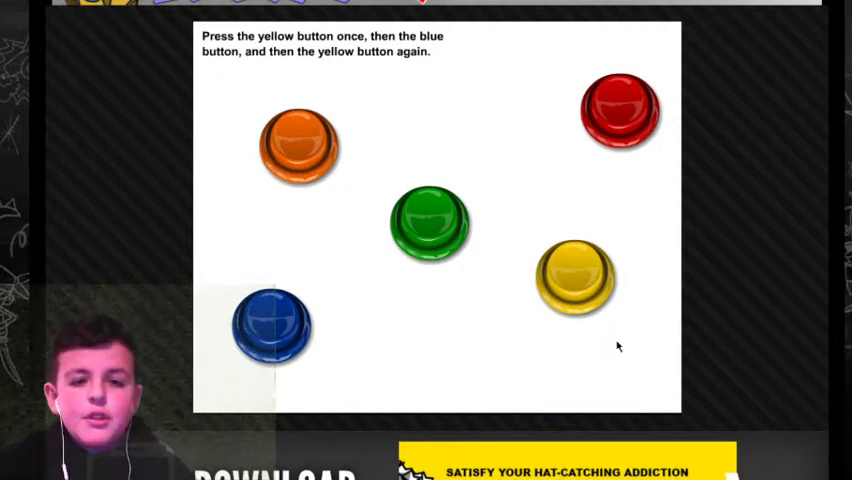
pyautogui.moveTo(628, 332)
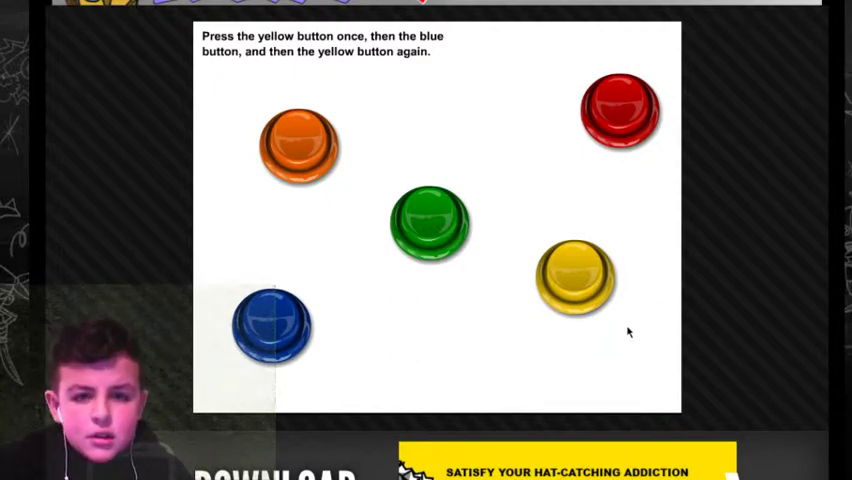
pyautogui.moveTo(602, 311)
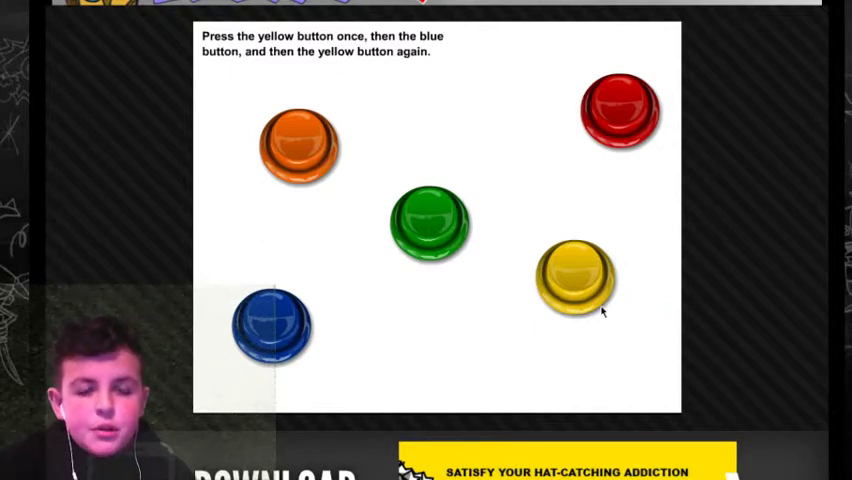
pyautogui.moveTo(560, 324)
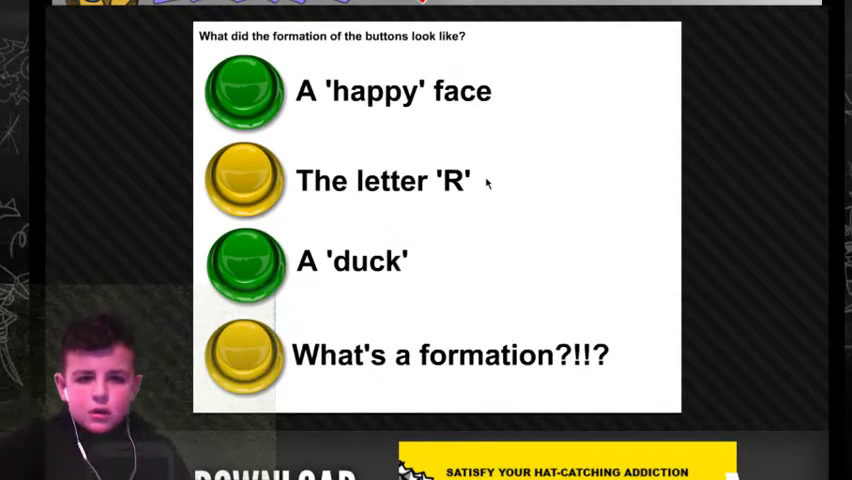
pyautogui.moveTo(378, 305)
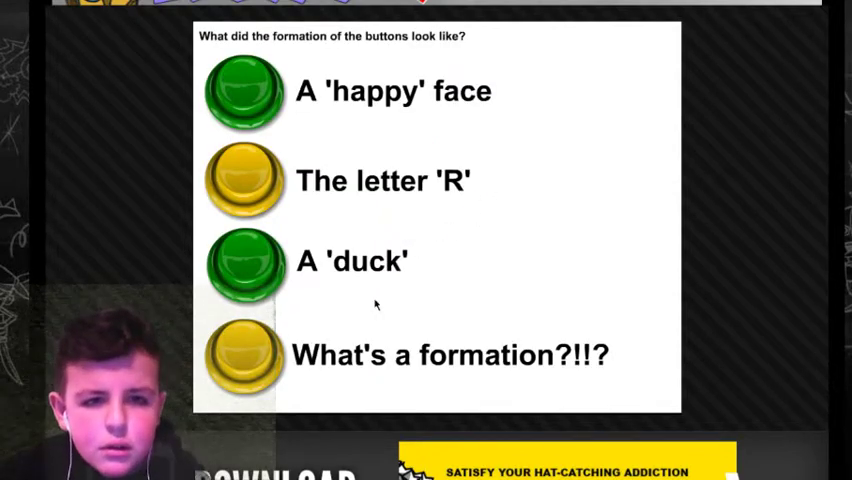
pyautogui.moveTo(381, 315)
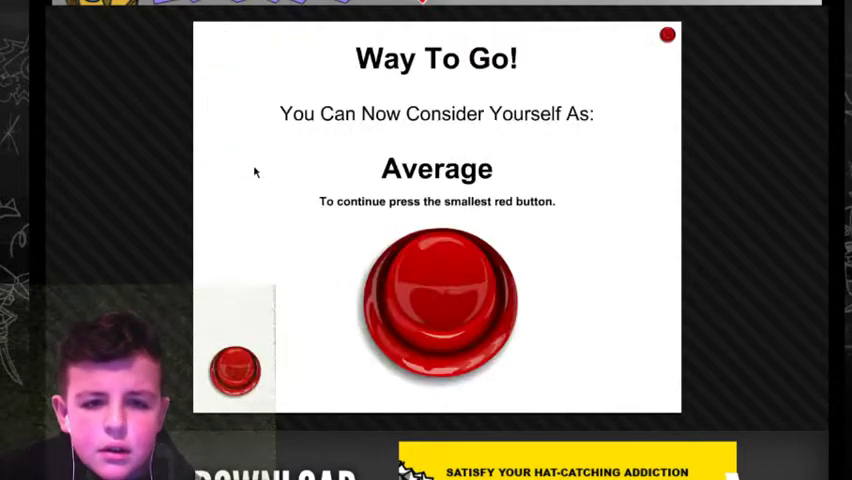
pyautogui.moveTo(340, 190)
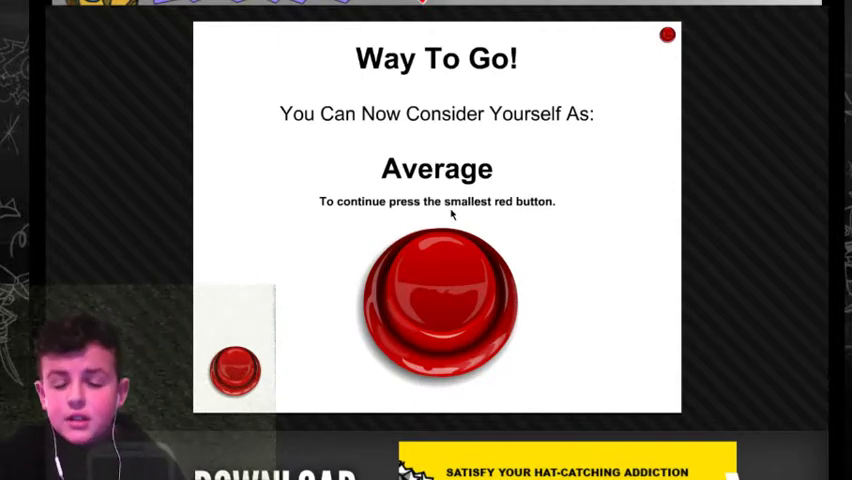
pyautogui.moveTo(668, 38)
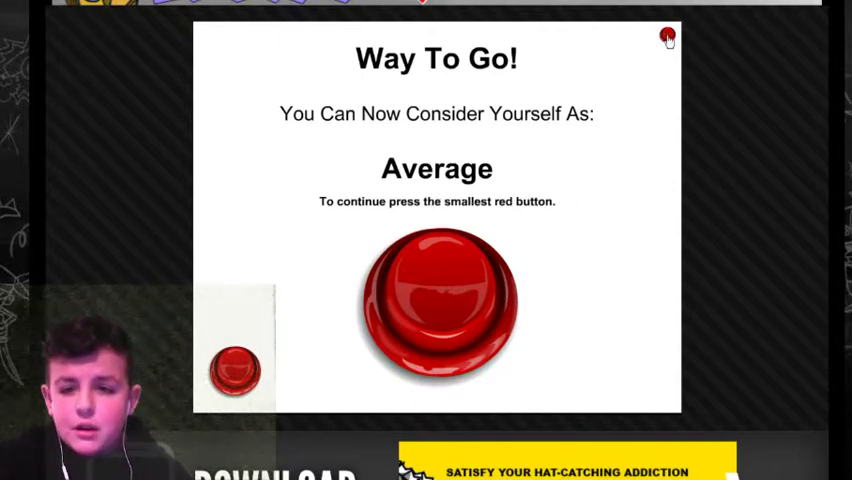
# Continue past Average, fail on the cyan rectangle, rewind and restart with the big red button
pyautogui.click(236, 370)
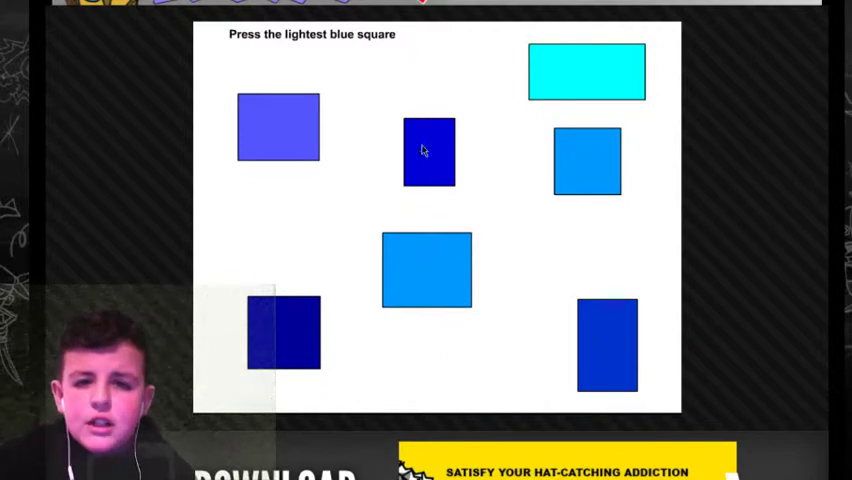
pyautogui.moveTo(615, 86)
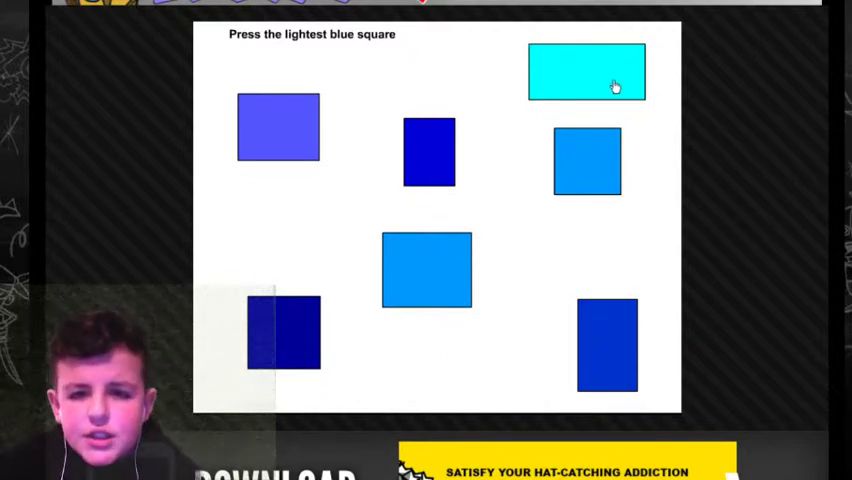
pyautogui.click(587, 71)
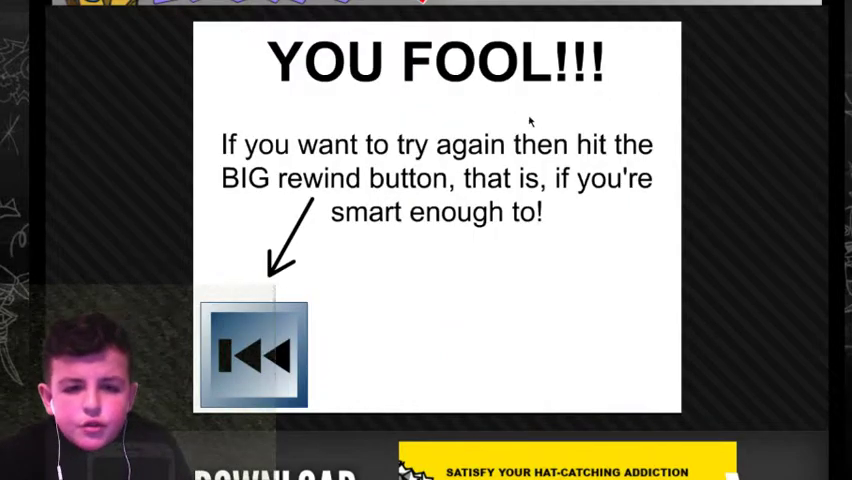
pyautogui.click(252, 355)
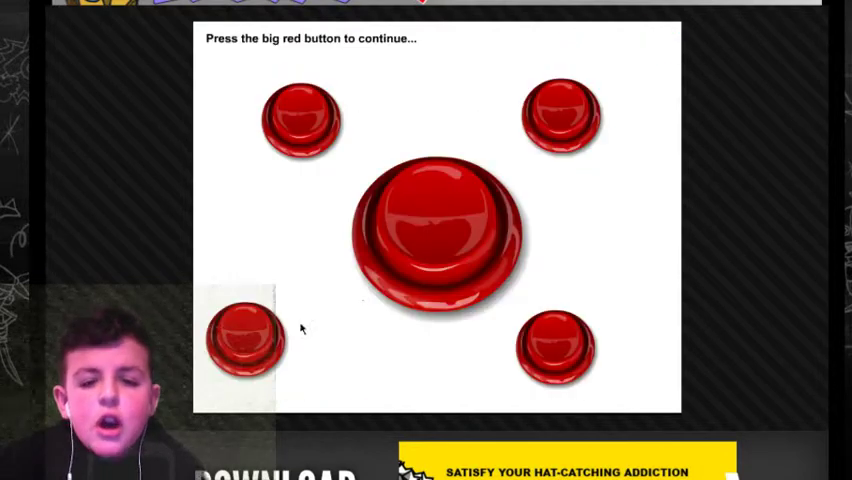
pyautogui.click(438, 230)
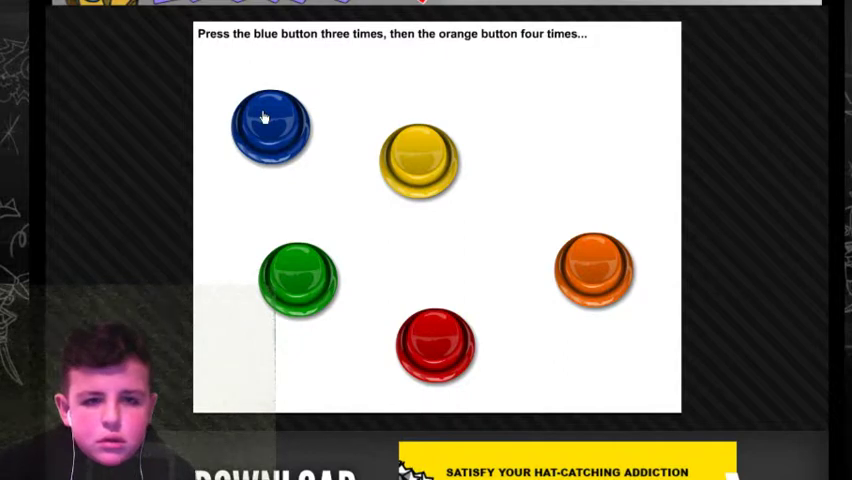
# Clear the blue button and blue squares puzzles to reach Almost Average again
pyautogui.click(268, 125)
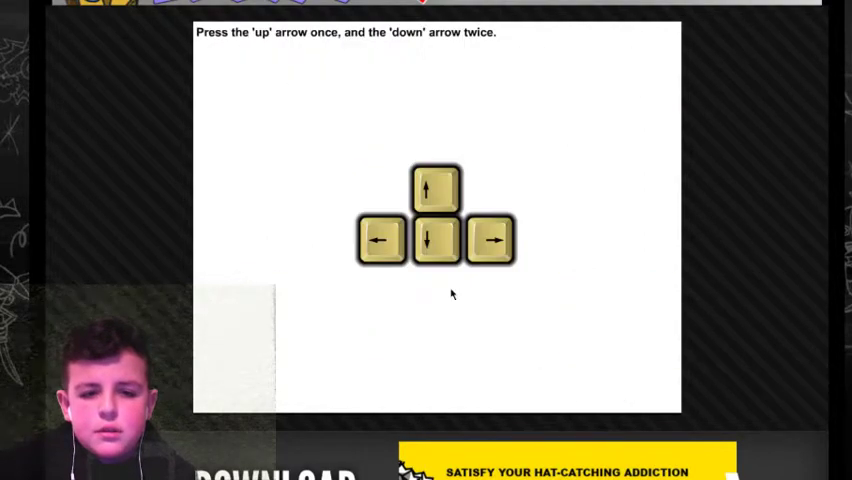
pyautogui.moveTo(435, 197)
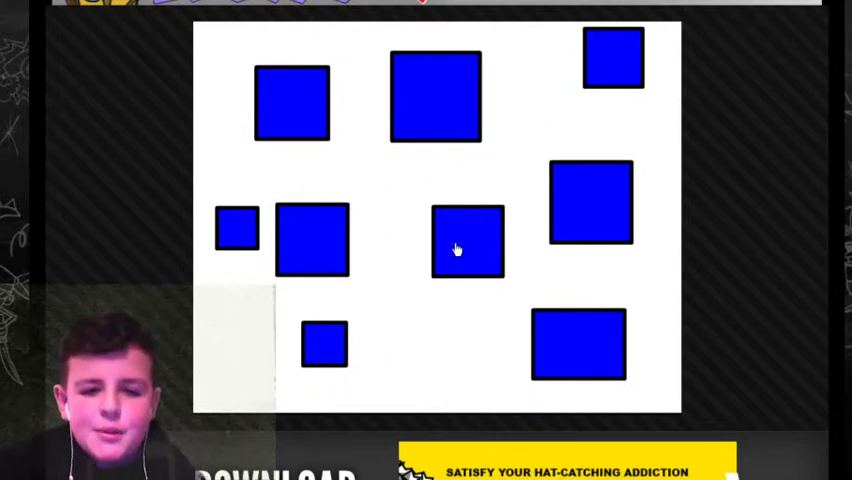
pyautogui.click(467, 240)
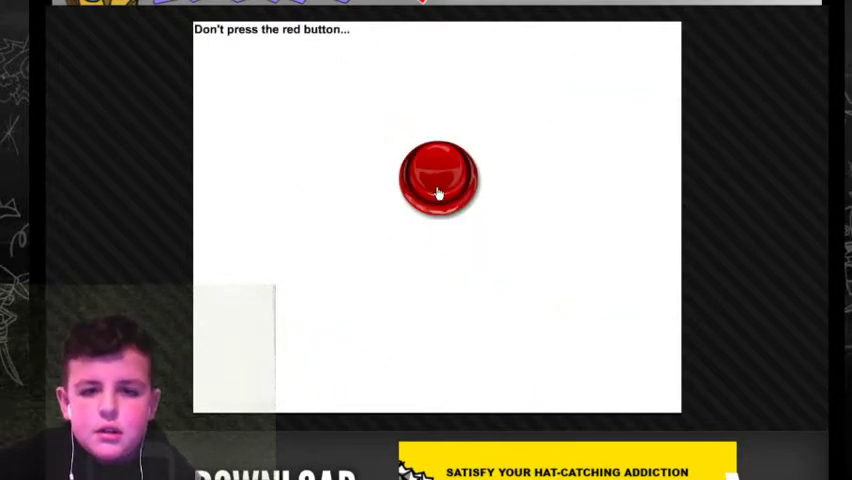
pyautogui.click(437, 178)
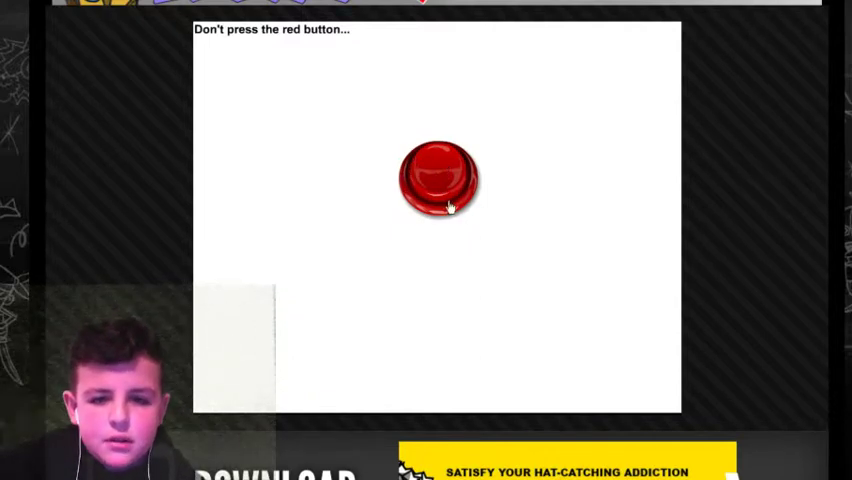
pyautogui.click(436, 178)
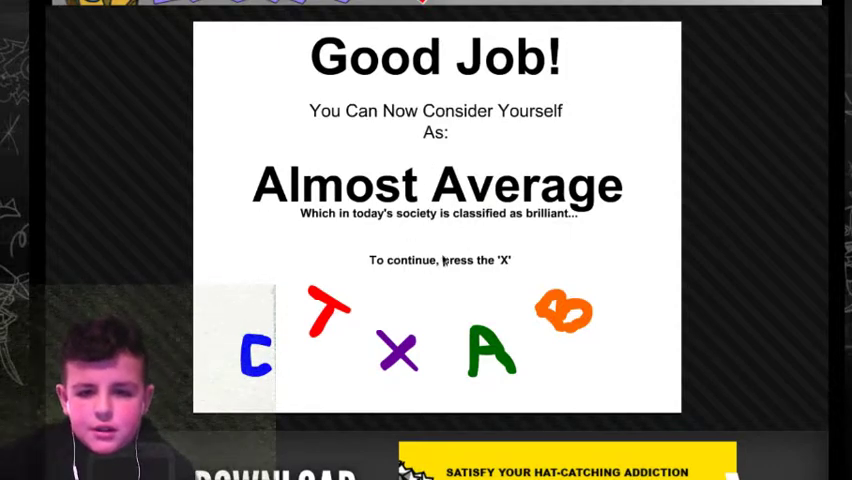
# Continue past Almost Average and press the smallest red button to reach the Average rank
pyautogui.press('x')
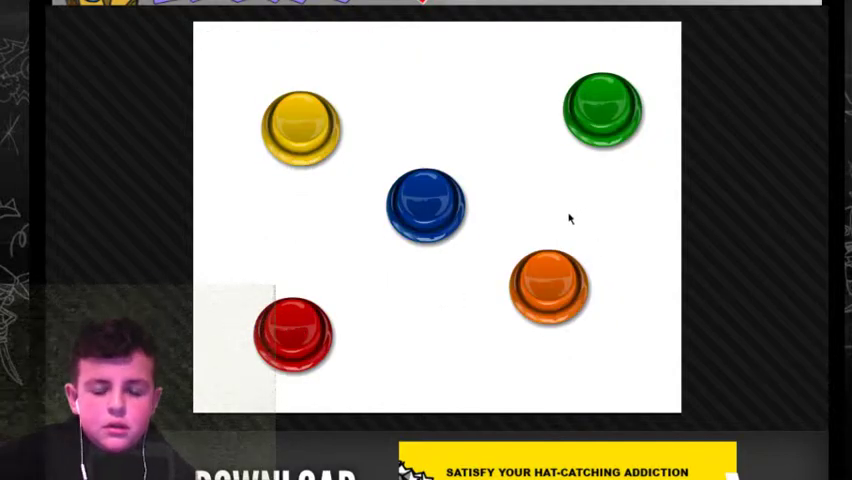
pyautogui.moveTo(386, 253)
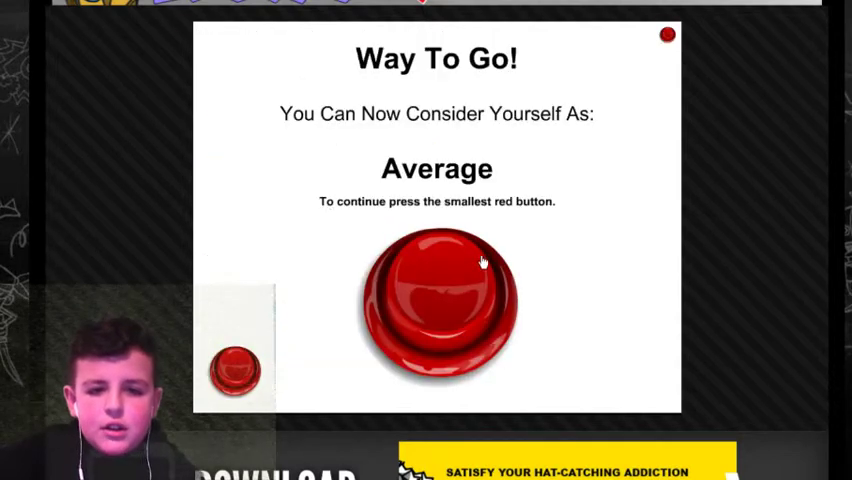
pyautogui.click(235, 370)
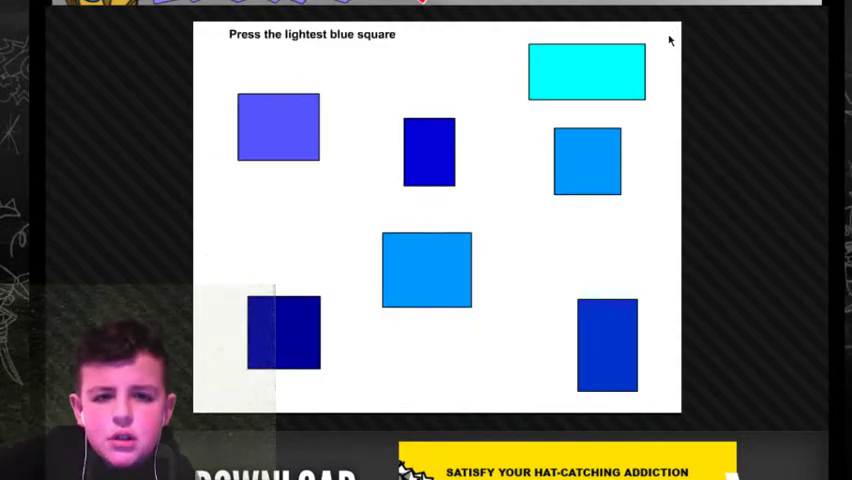
pyautogui.moveTo(491, 147)
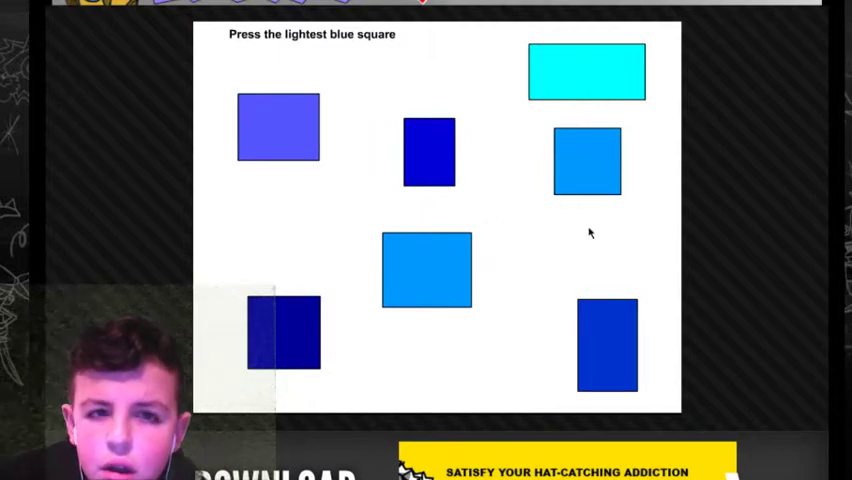
pyautogui.moveTo(490, 191)
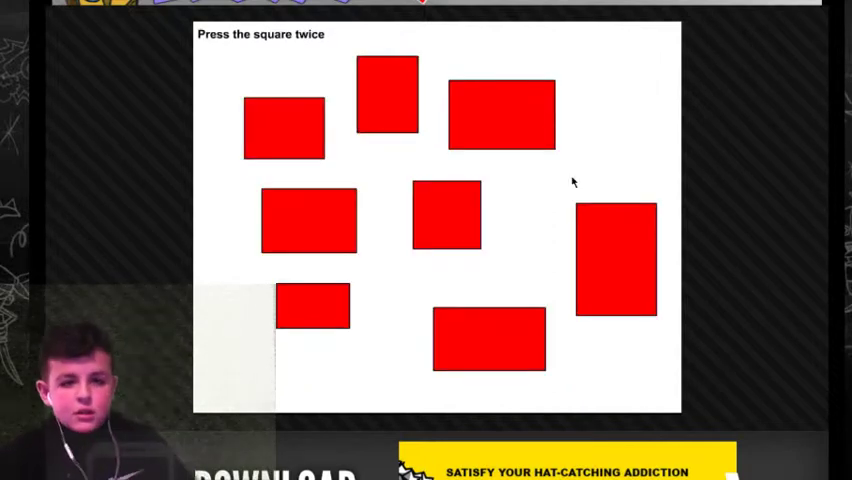
pyautogui.moveTo(530, 206)
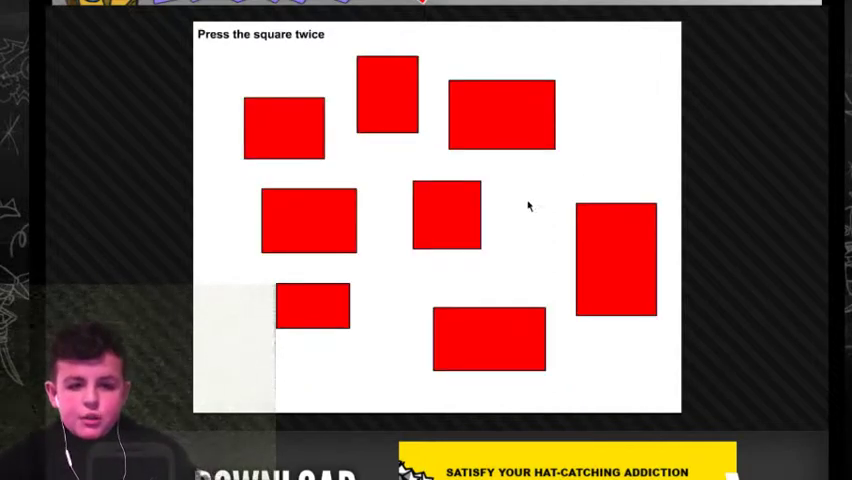
pyautogui.moveTo(448, 221)
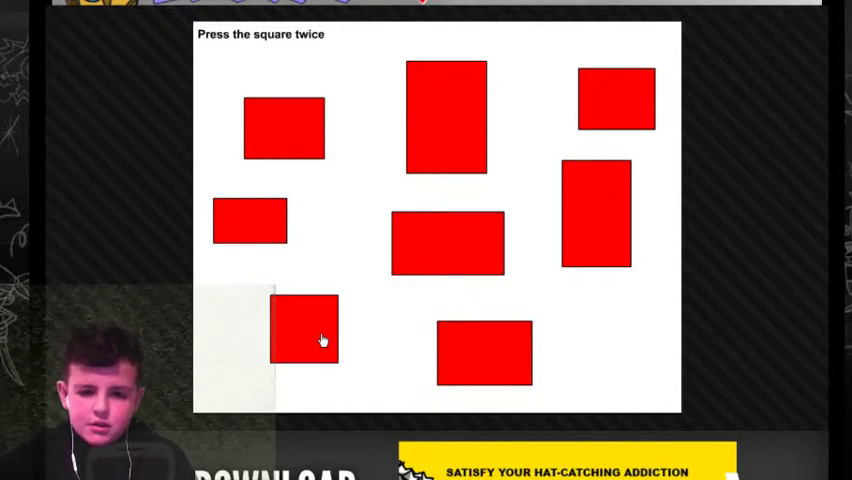
# Double-click the only true square among the red rectangles
pyautogui.doubleClick(304, 328)
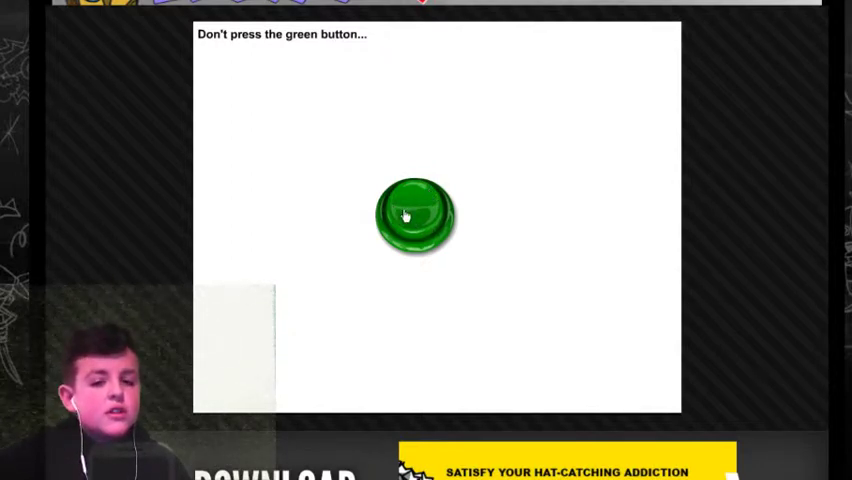
# Continue from the Kinda-Smart screen via the green button, then answer the number puzzle with 4
pyautogui.click(414, 214)
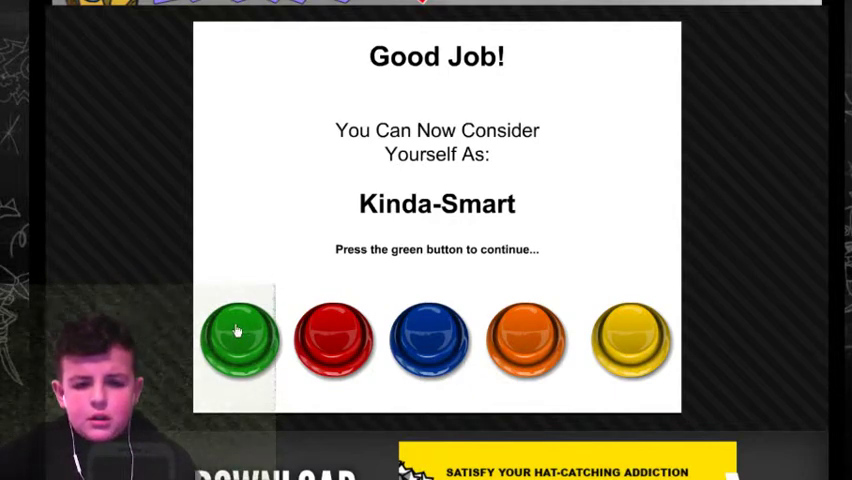
pyautogui.click(237, 340)
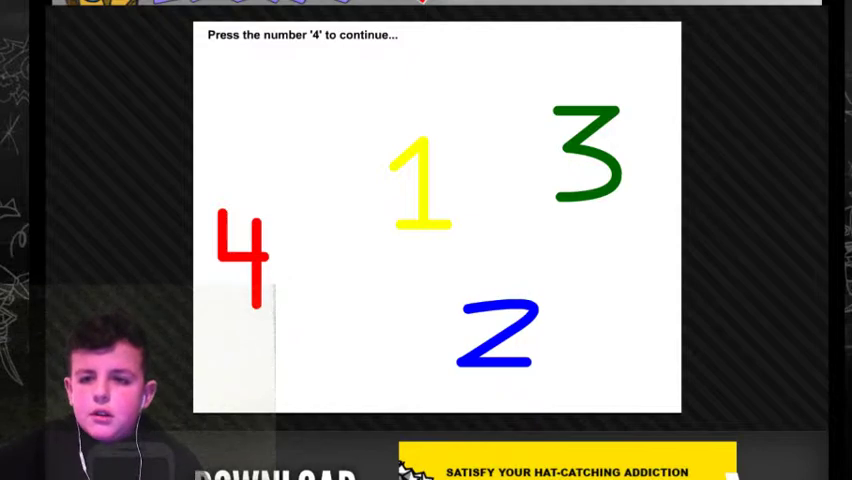
pyautogui.moveTo(335, 218)
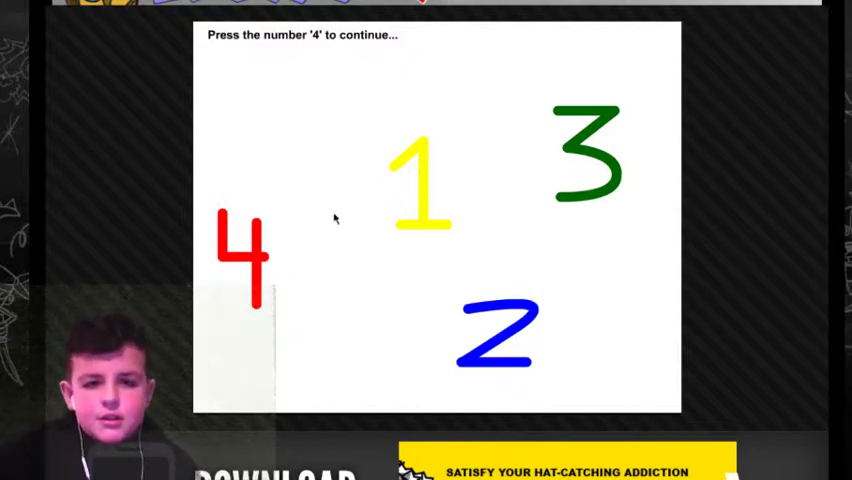
pyautogui.press('4')
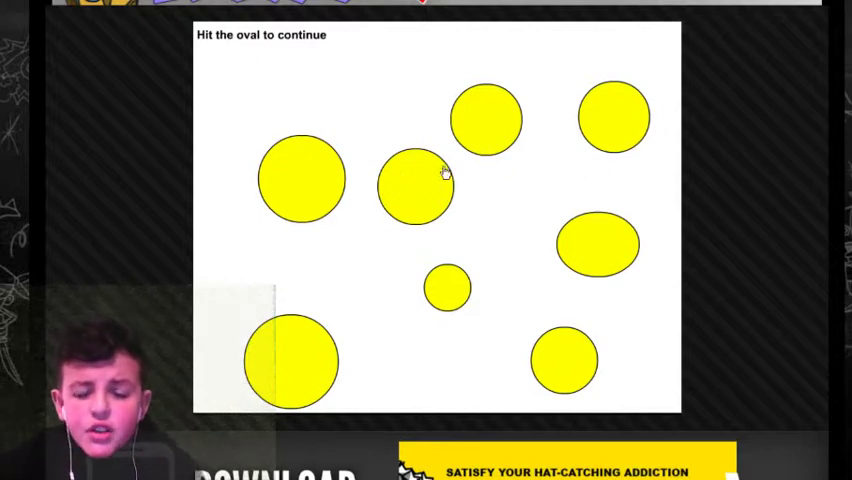
pyautogui.moveTo(617, 247)
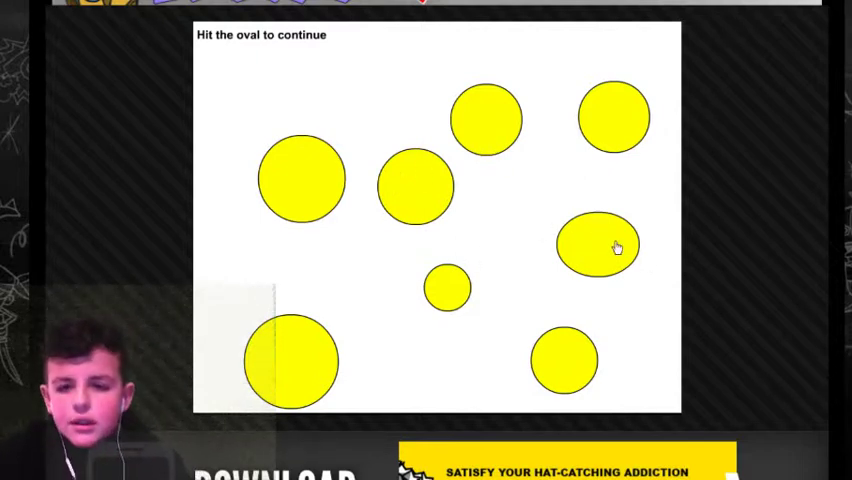
pyautogui.moveTo(625, 253)
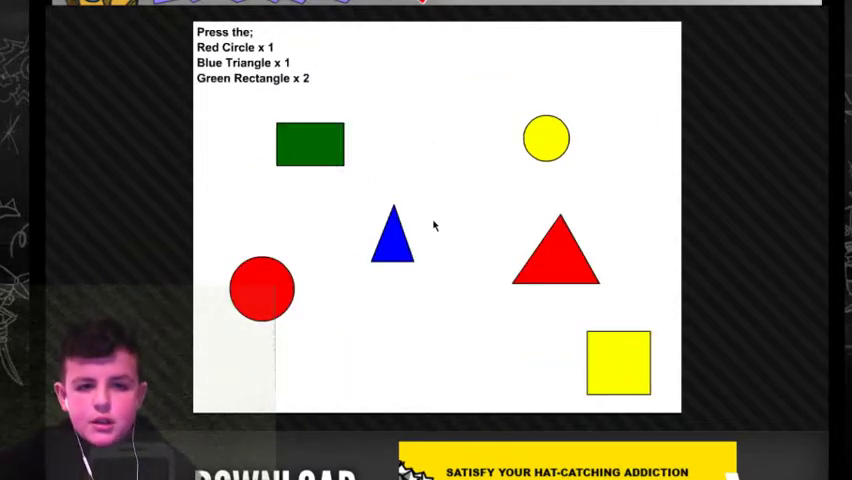
pyautogui.moveTo(322, 85)
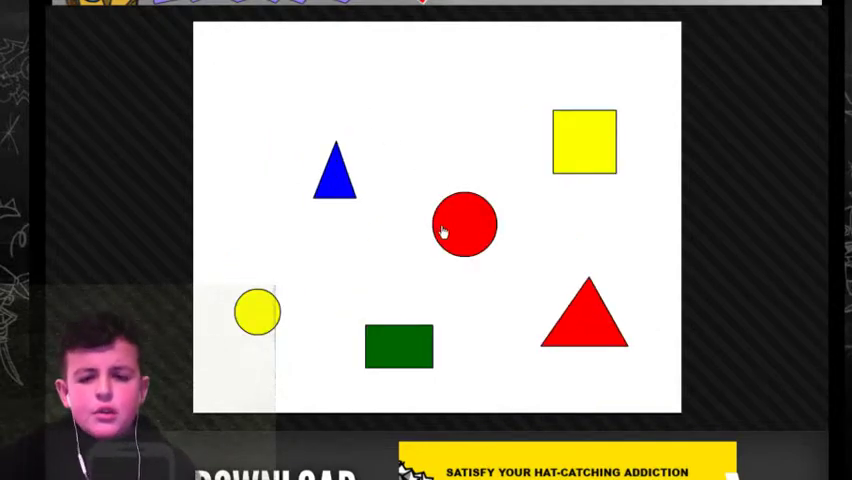
pyautogui.moveTo(442, 247)
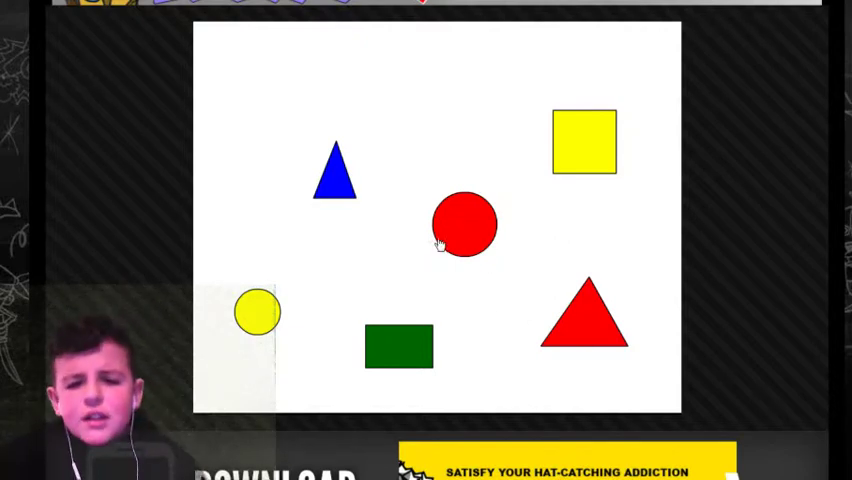
pyautogui.moveTo(310, 288)
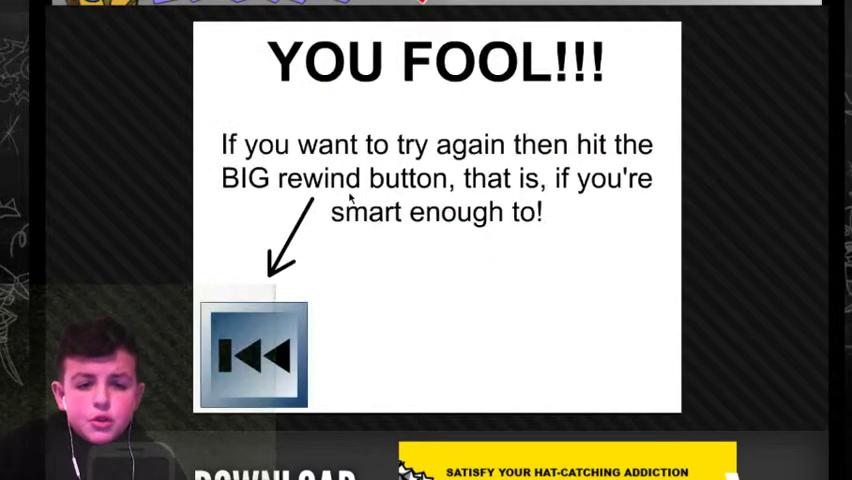
pyautogui.moveTo(419, 282)
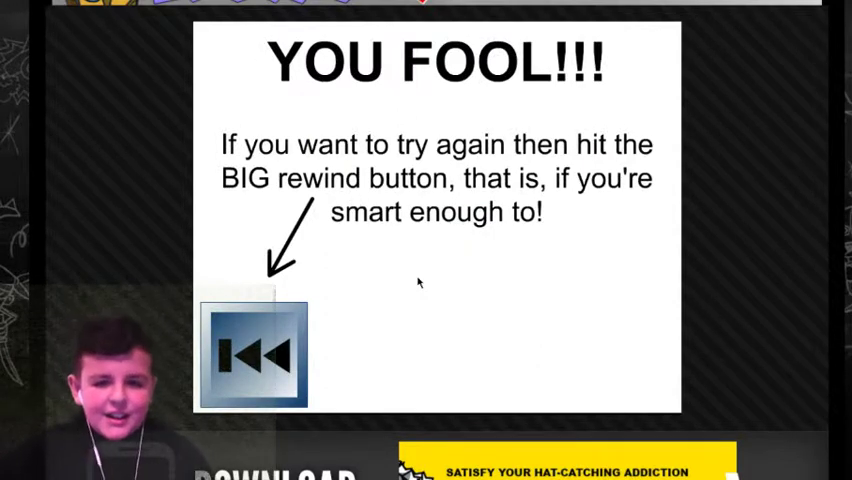
pyautogui.moveTo(254, 304)
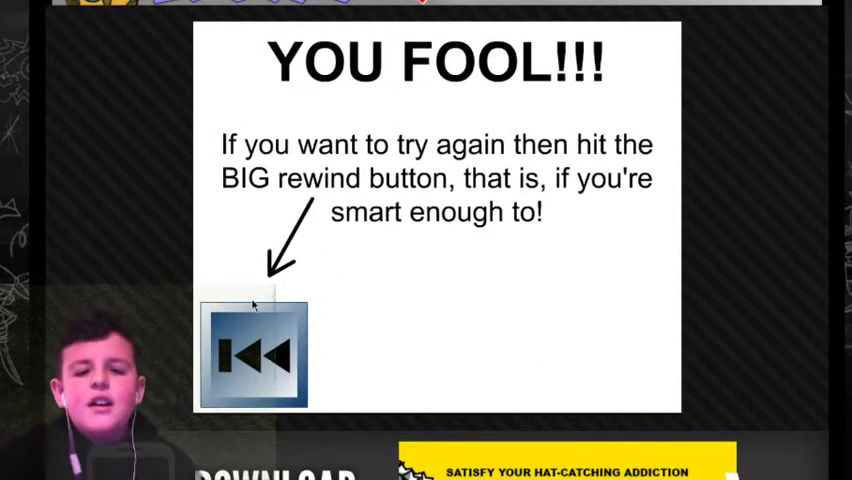
# Restart after failing, answer the rectangle puzzle and the coloured-button screens up to the blue button
pyautogui.click(256, 355)
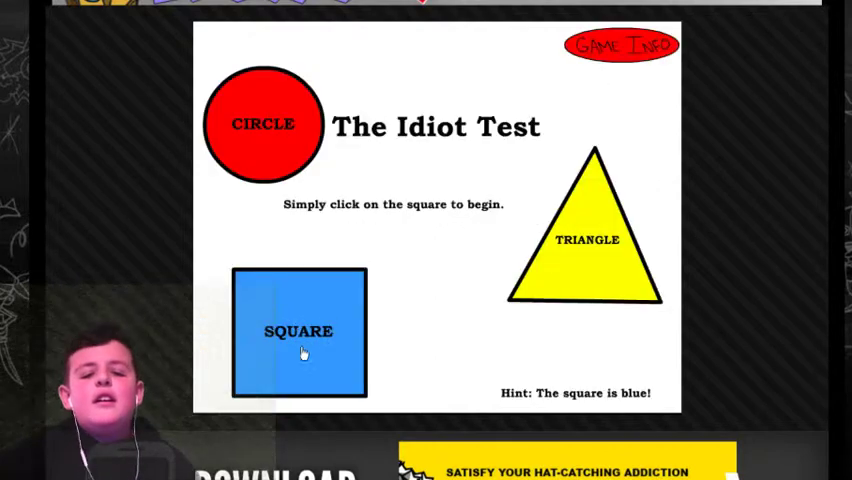
pyautogui.click(298, 331)
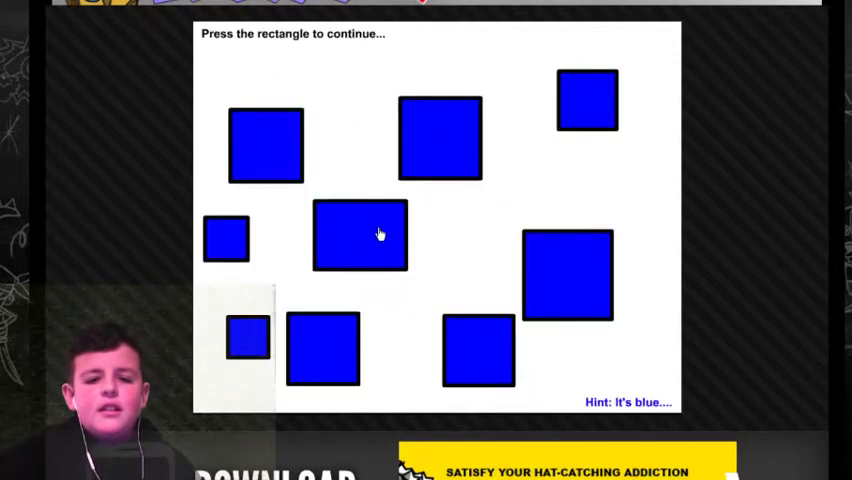
pyautogui.click(360, 235)
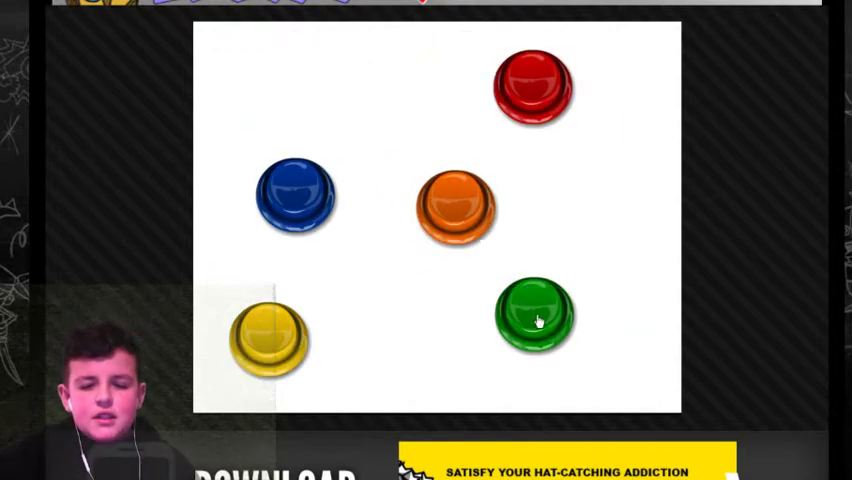
pyautogui.click(537, 318)
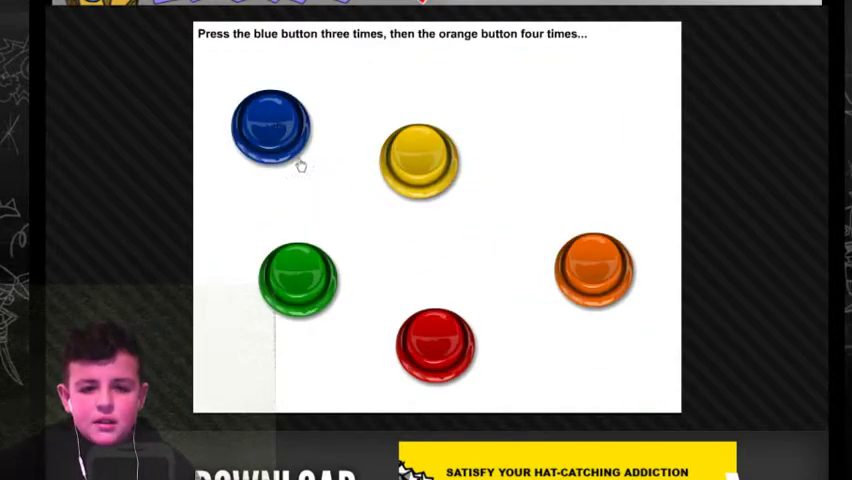
pyautogui.click(270, 125)
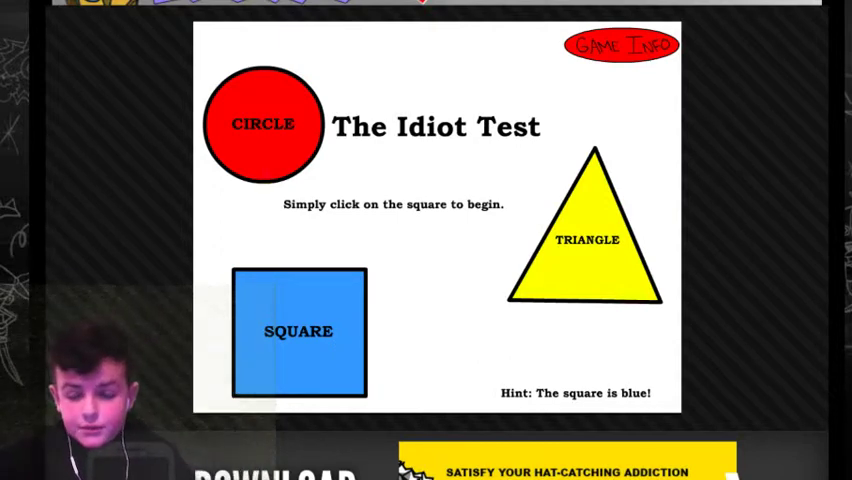
pyautogui.moveTo(432, 225)
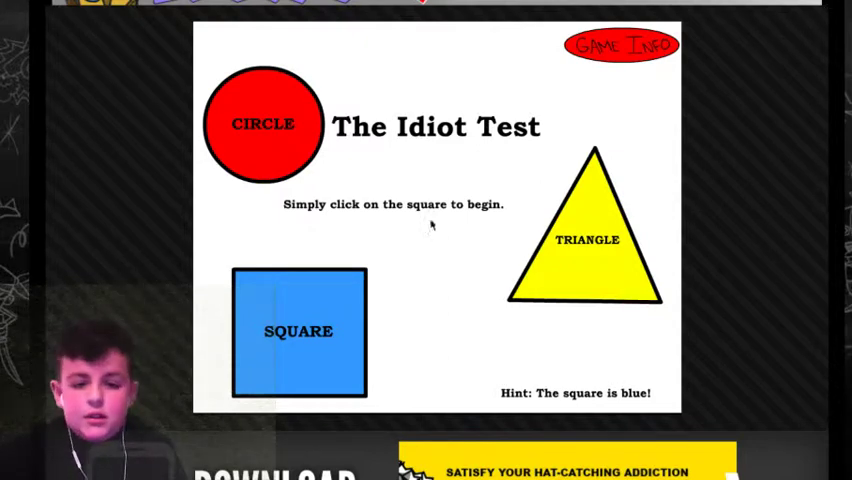
# Start via the title-screen square, hit the big red button and answer the coloured-buttons puzzle
pyautogui.click(298, 331)
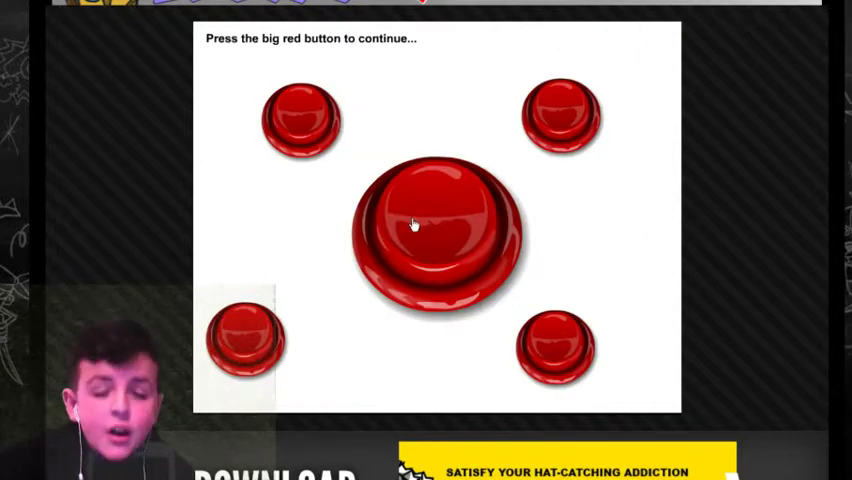
pyautogui.click(435, 225)
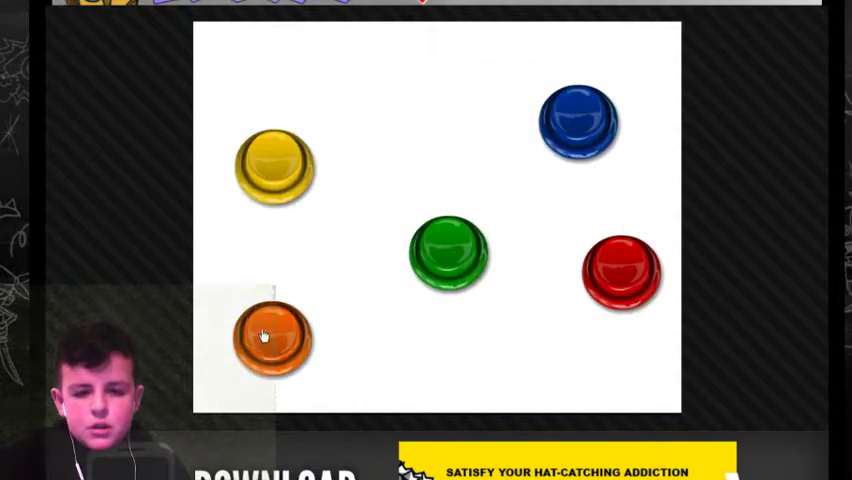
pyautogui.click(274, 340)
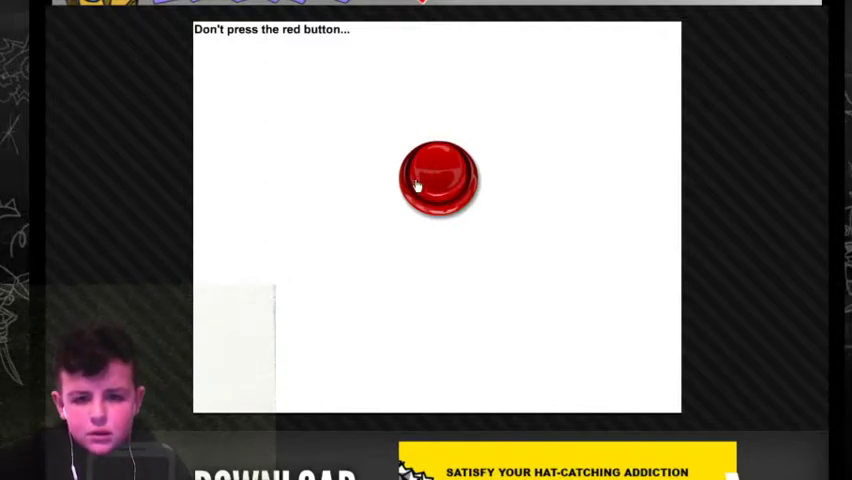
# Avoid the red-button trap, solve the letter-R buttons and hit the smallest red button for Average rank
pyautogui.click(436, 178)
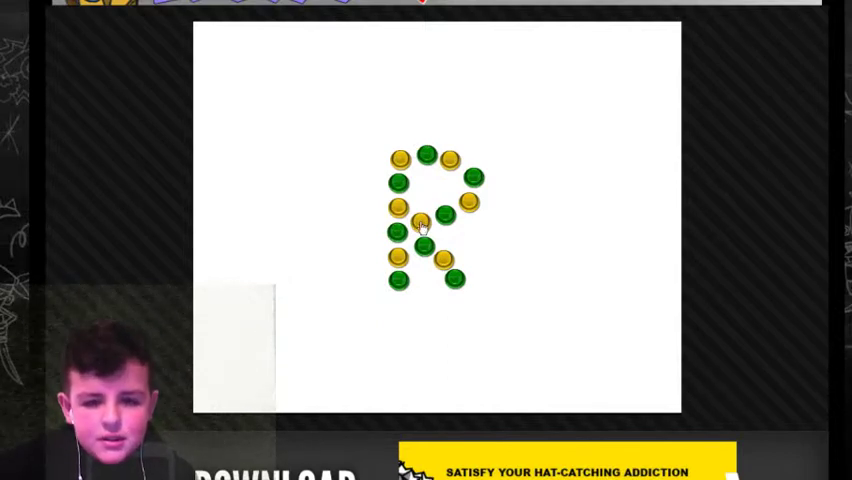
pyautogui.click(424, 222)
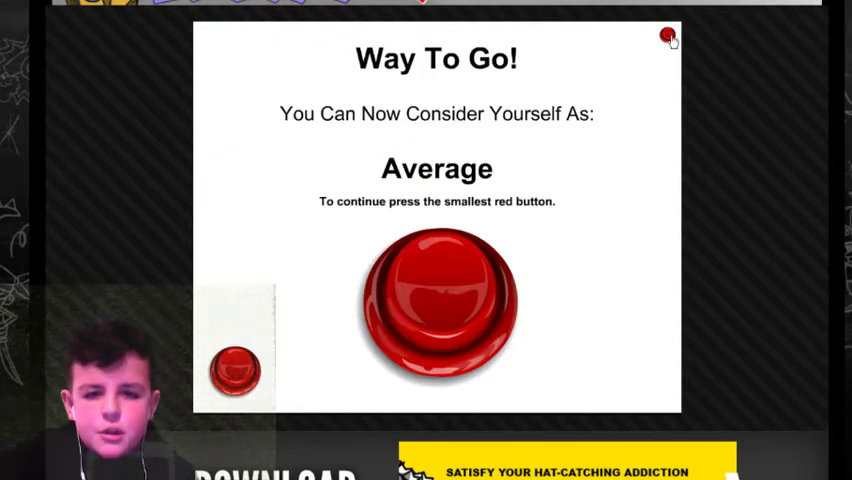
pyautogui.click(235, 370)
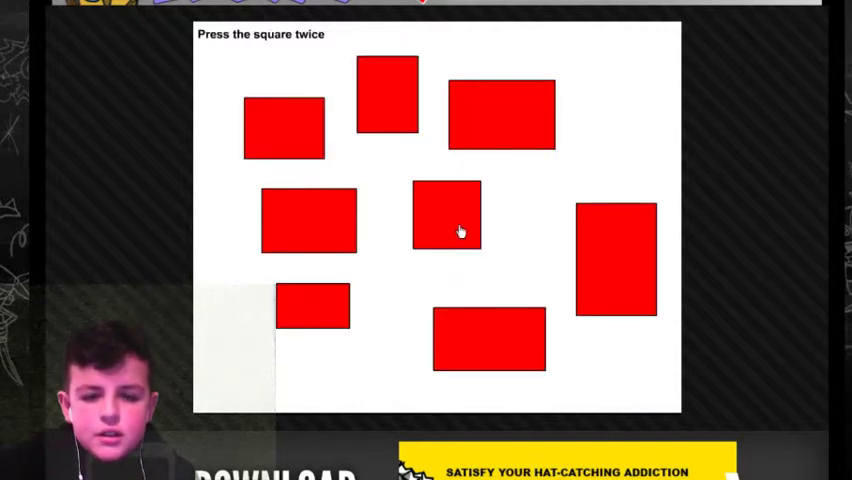
# Hit the real square twice among the rectangles, then get through the don't-press-green puzzle
pyautogui.click(459, 231)
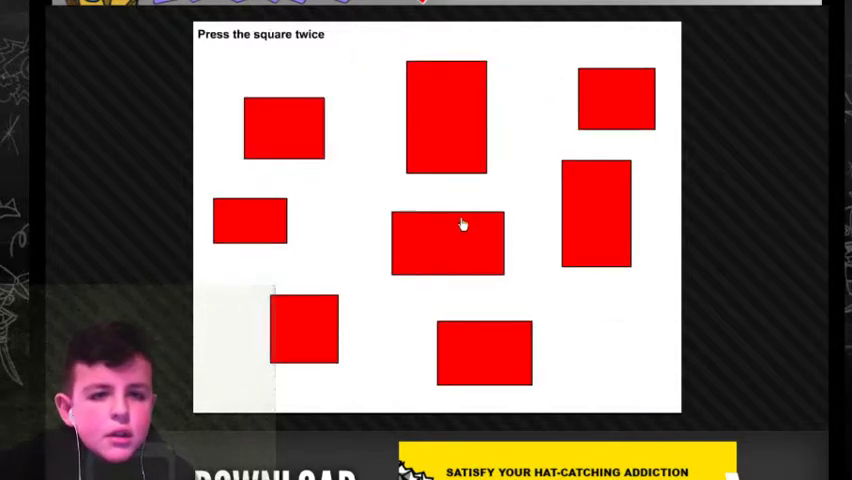
pyautogui.moveTo(438, 282)
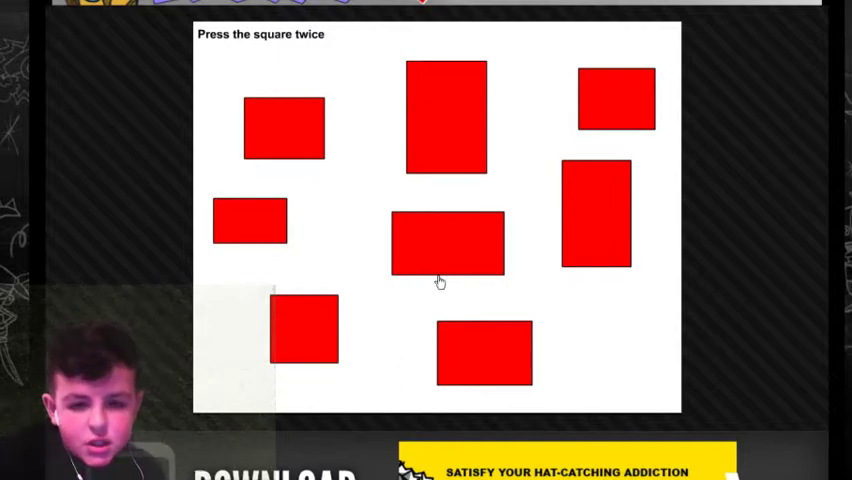
pyautogui.doubleClick(448, 243)
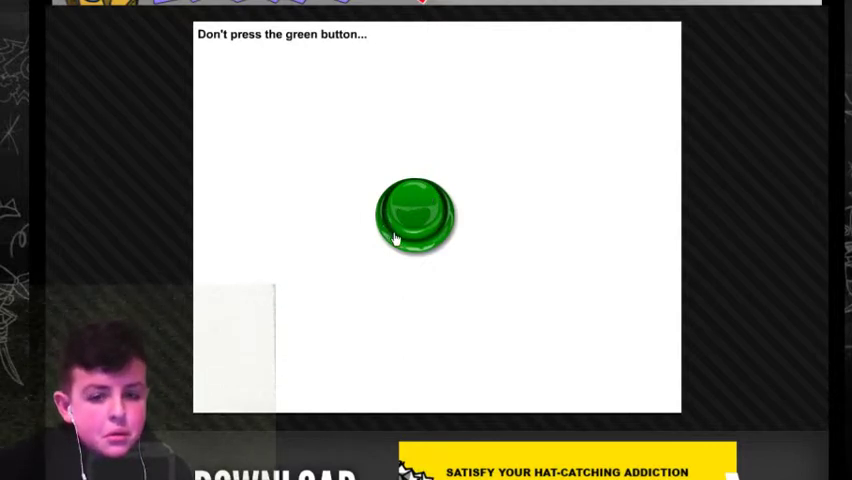
pyautogui.click(414, 214)
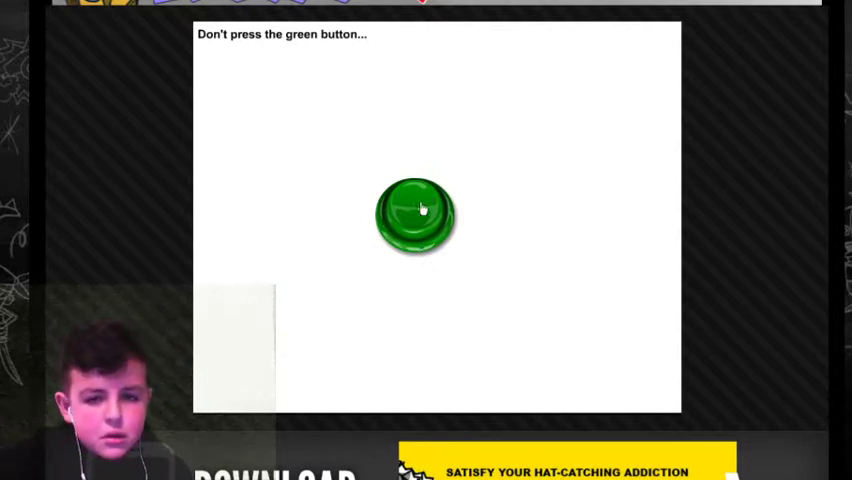
pyautogui.click(414, 212)
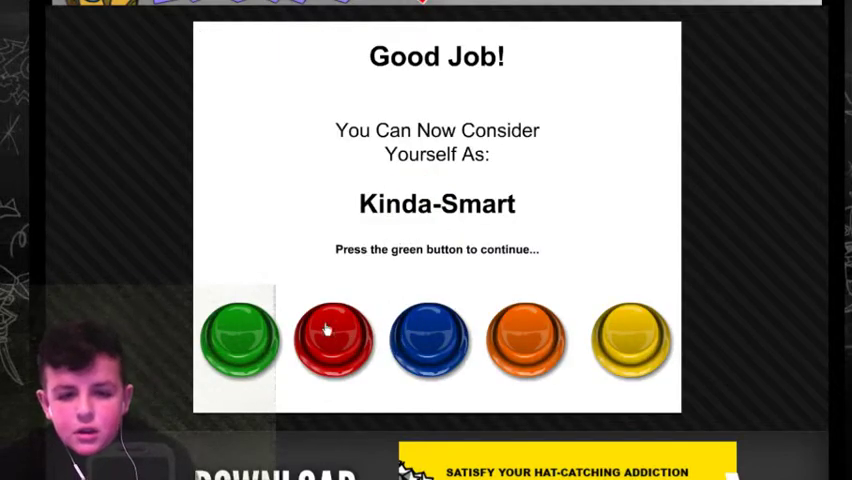
# Answer 4 and the coloured-shapes puzzle for Smart rank, then fall for the quick green button
pyautogui.click(239, 338)
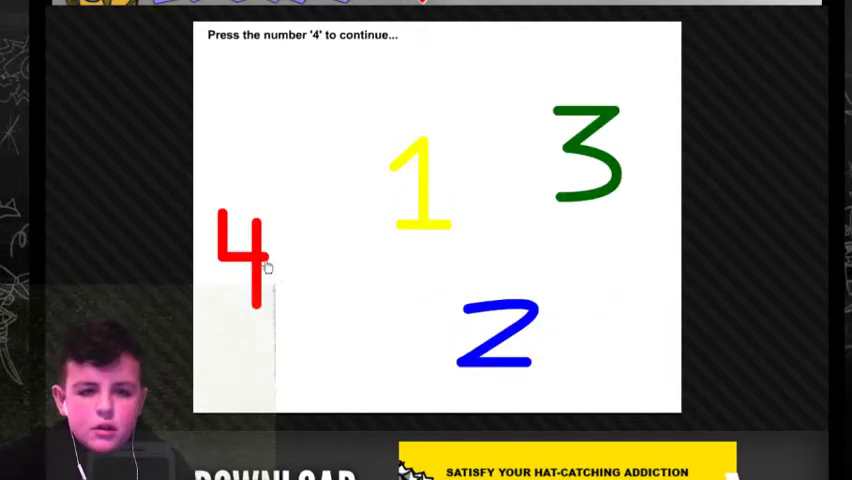
pyautogui.press('4')
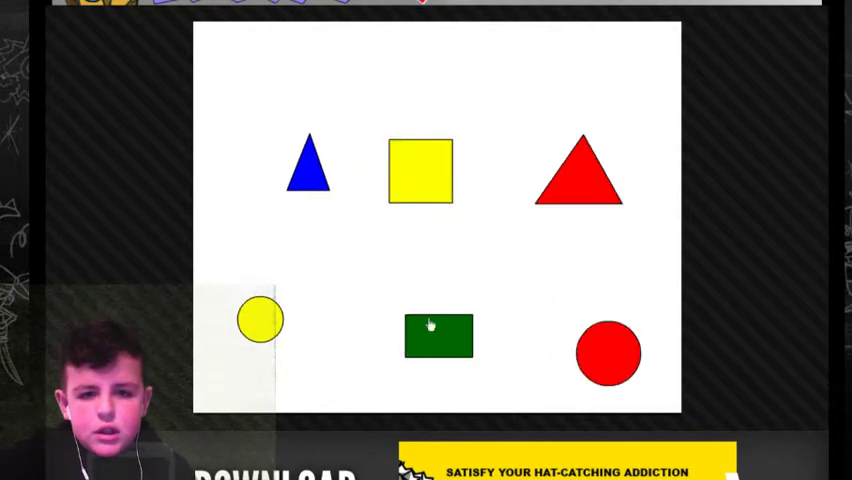
pyautogui.click(437, 335)
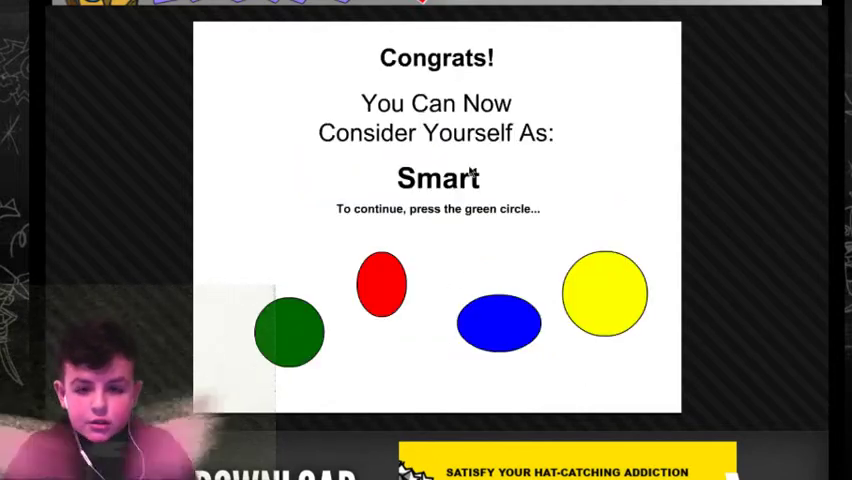
pyautogui.moveTo(515, 276)
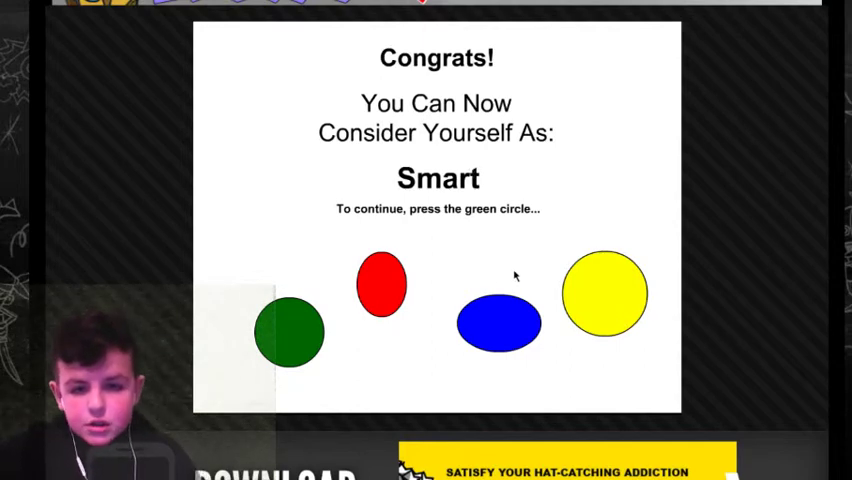
pyautogui.click(290, 331)
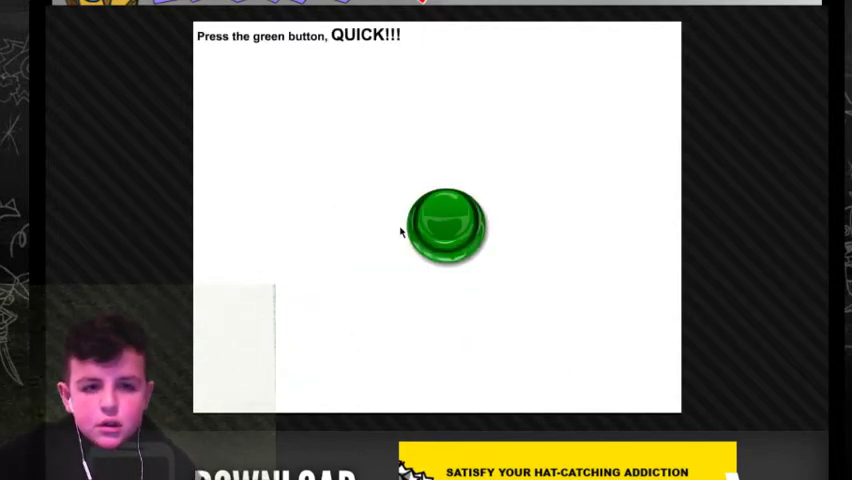
pyautogui.click(443, 225)
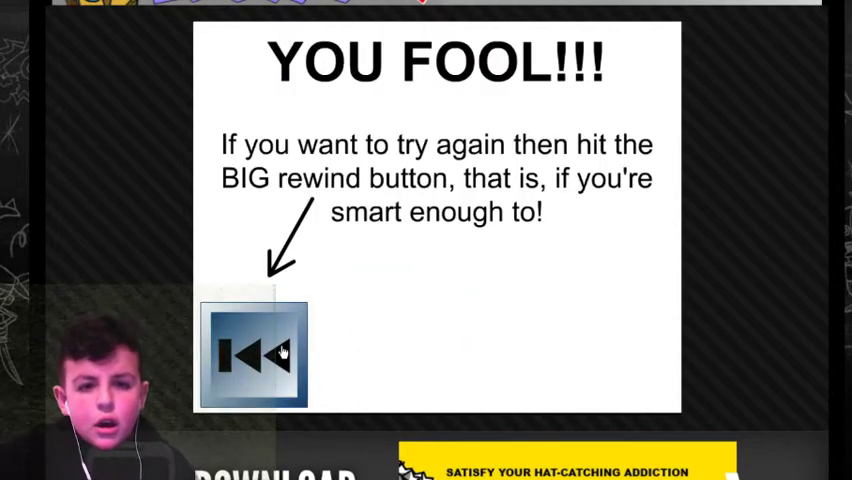